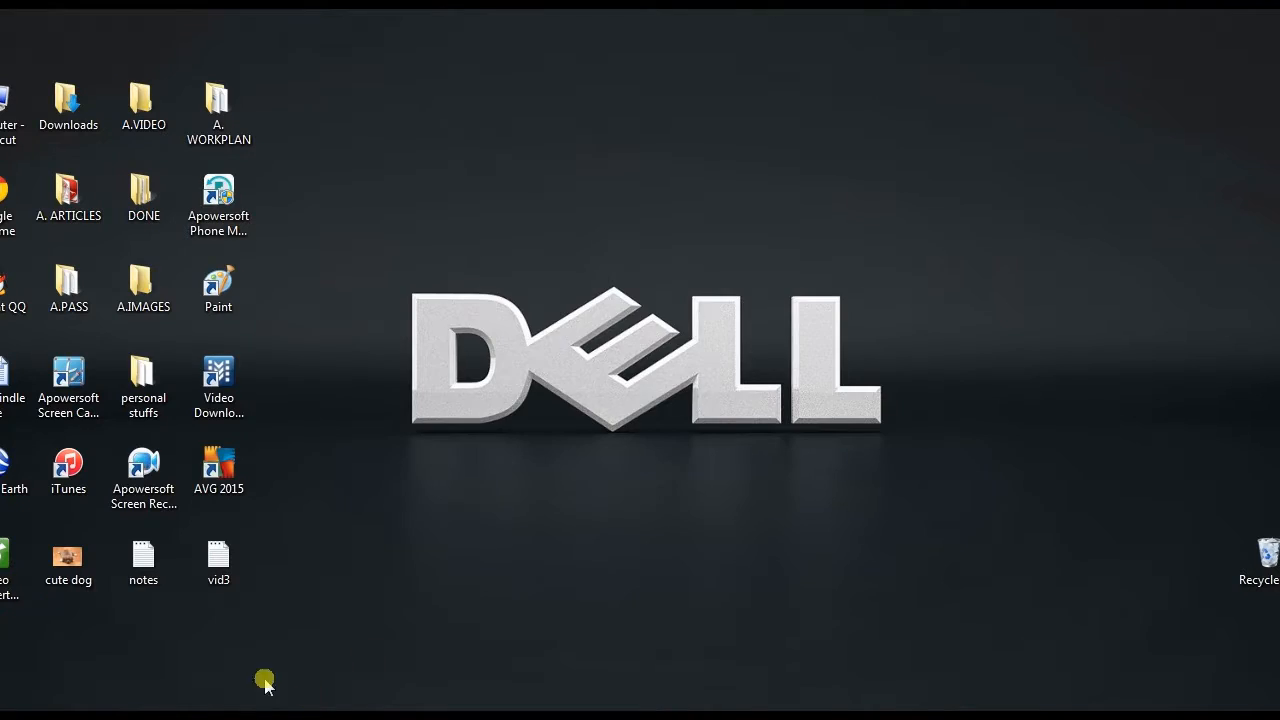
View the puppy picture, paste its screenshot into Paint, save it as dog01 and reopen it
{"action": "double_click", "coordinate": [68, 556]}
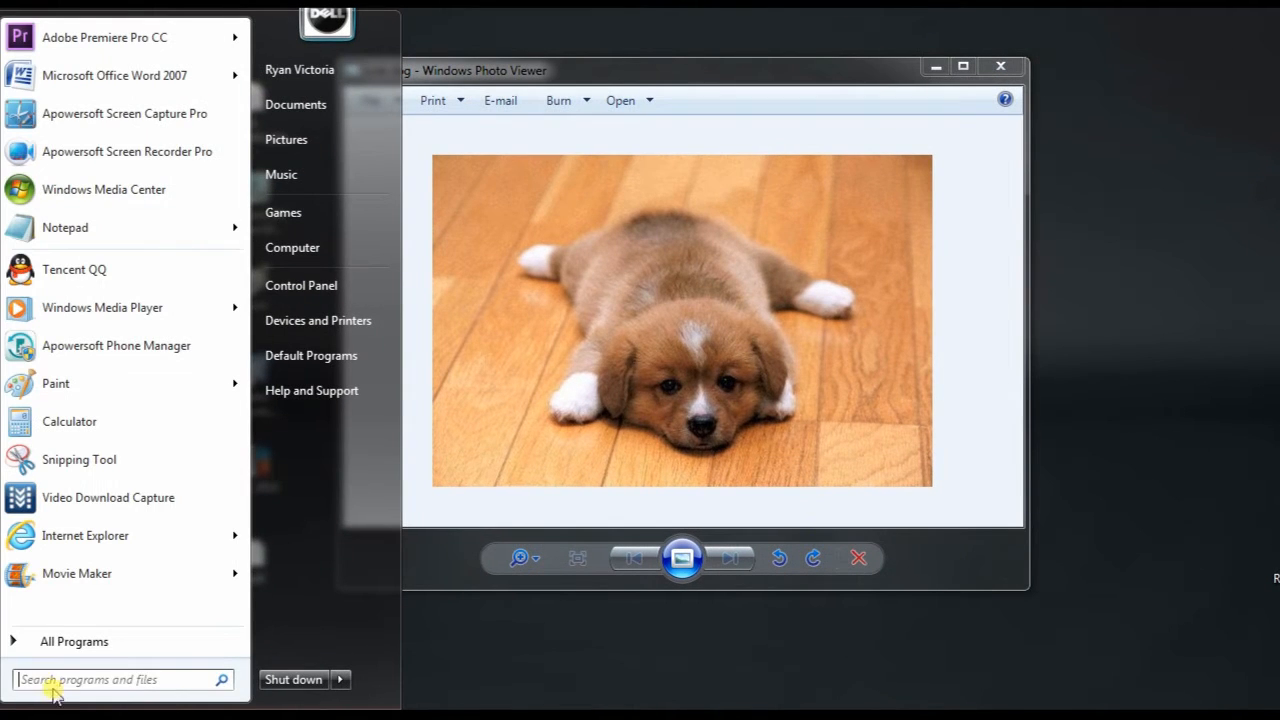
{"action": "mouse_move", "coordinate": [56, 384]}
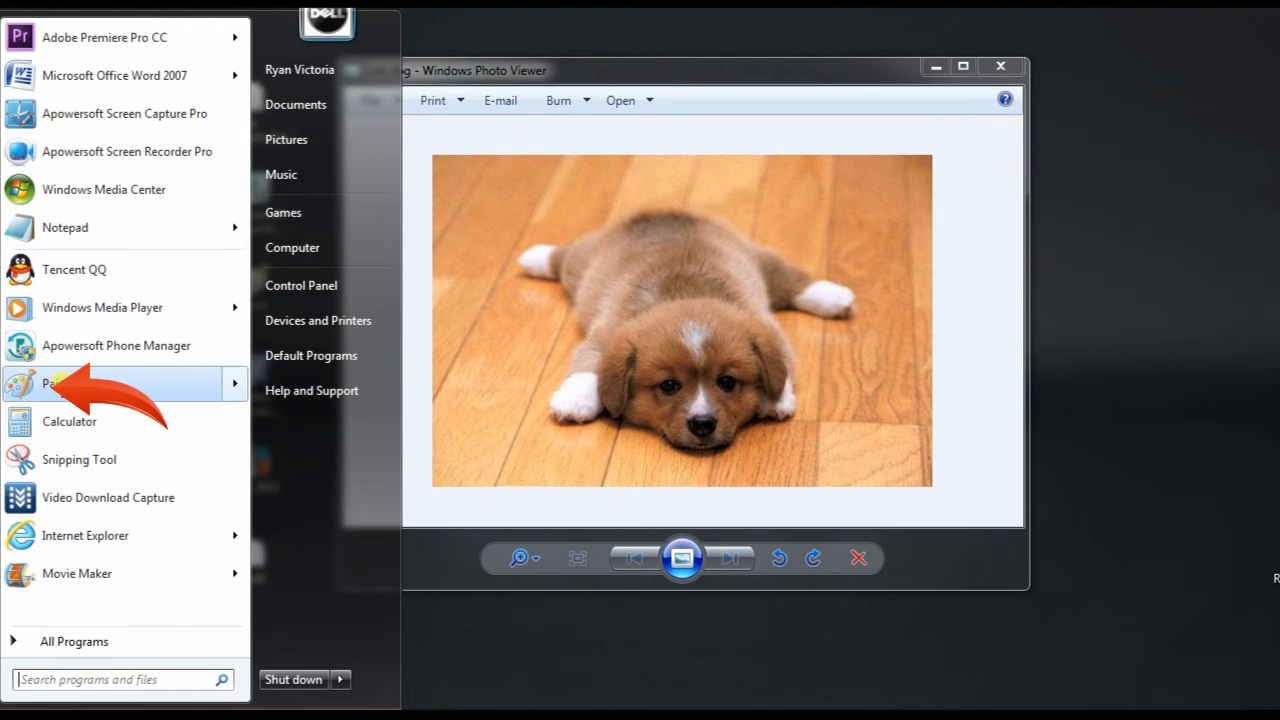
{"action": "left_click", "coordinate": [56, 384]}
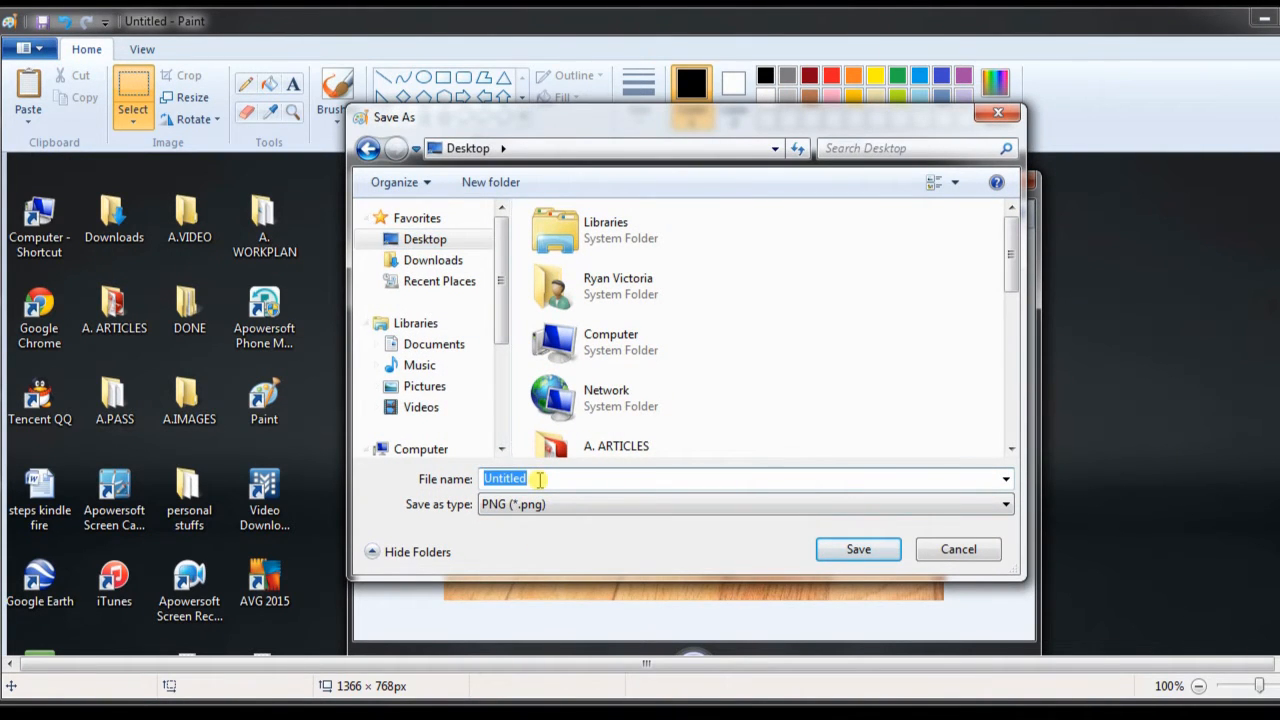
{"action": "type", "text": "dog01"}
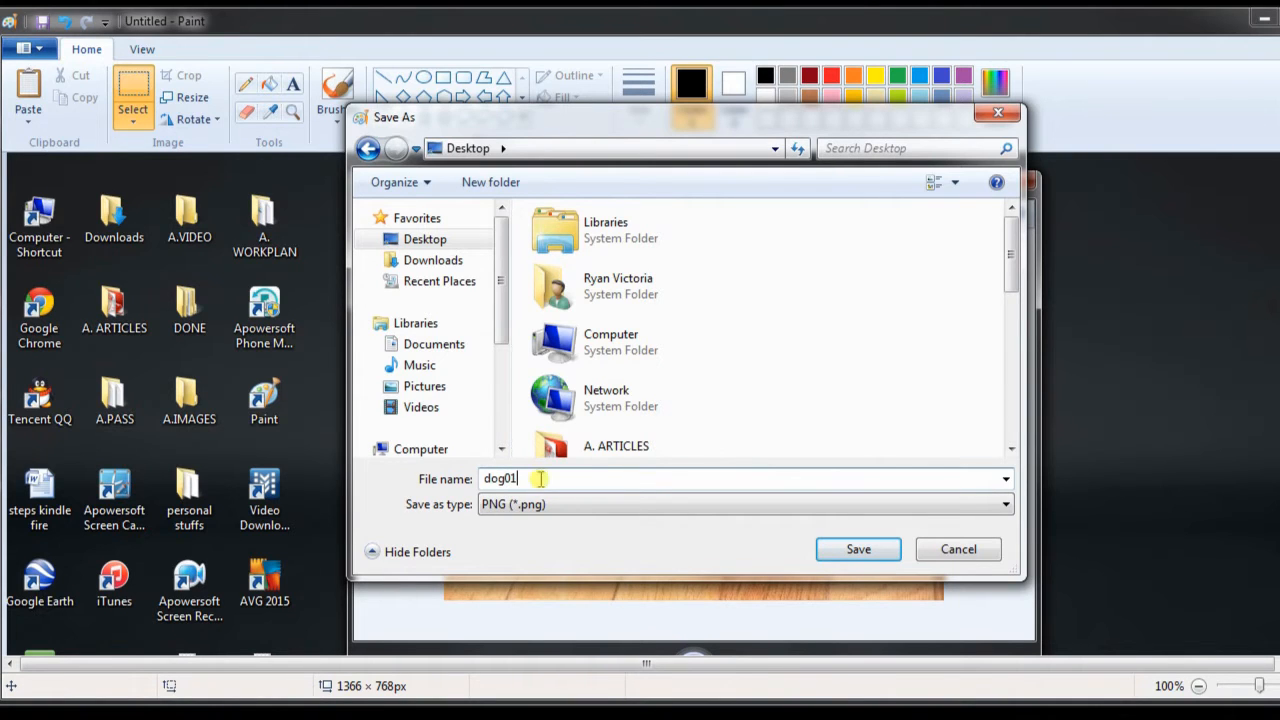
{"action": "left_click", "coordinate": [856, 548]}
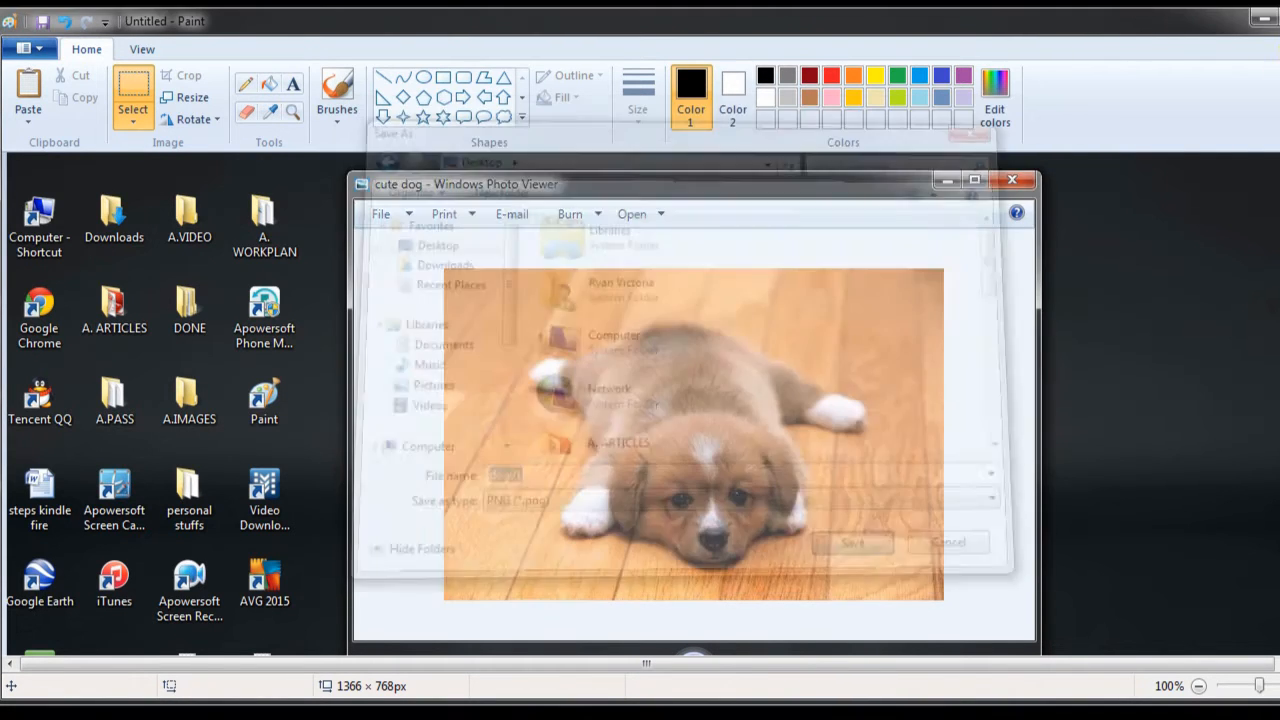
{"action": "left_click", "coordinate": [852, 542]}
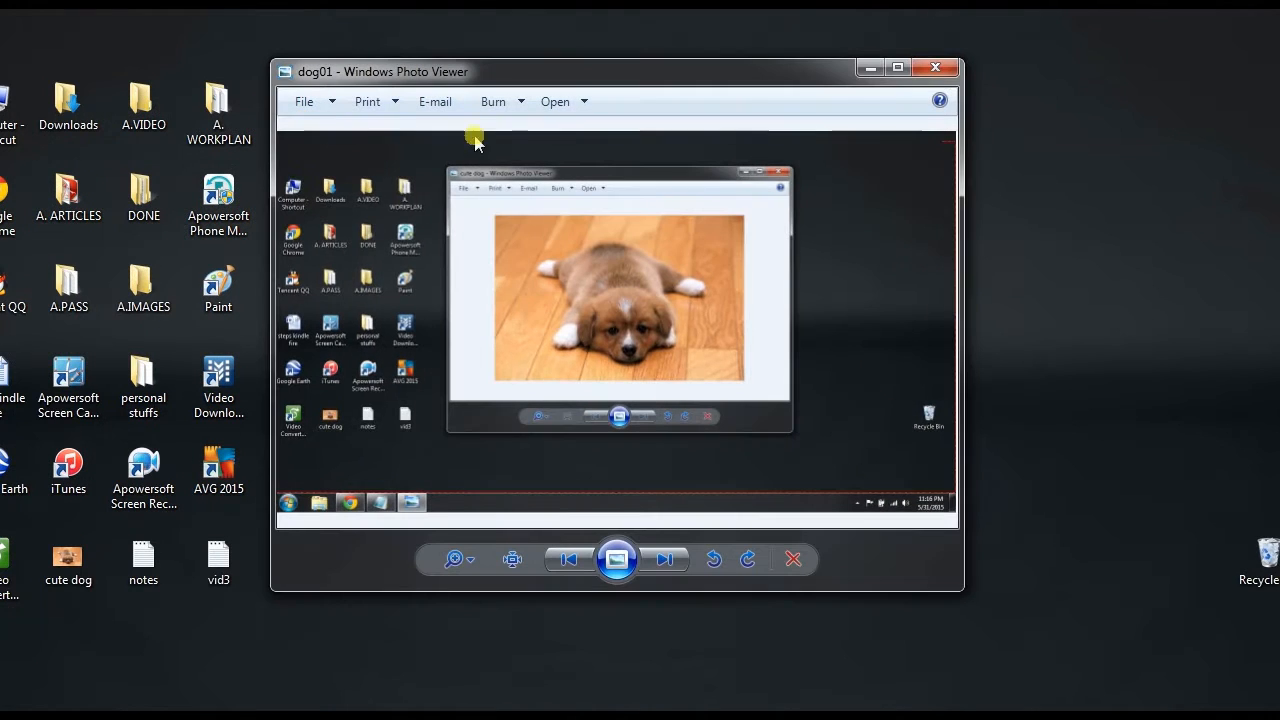
{"action": "mouse_move", "coordinate": [658, 304]}
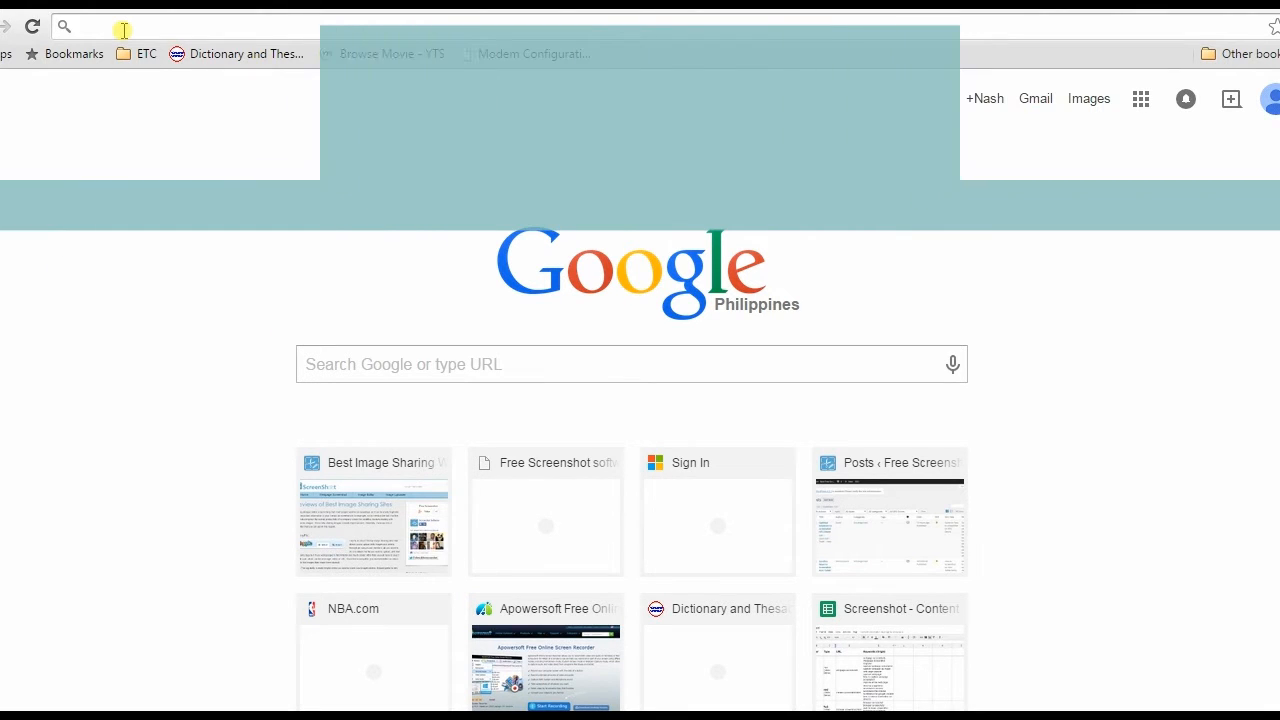
Go to screenshot.net/screenshot-on-hp.html and start downloading the Screen Capture Pro installer
{"action": "type", "text": "http://screenshot.net/screenshot-on-hp.html"}
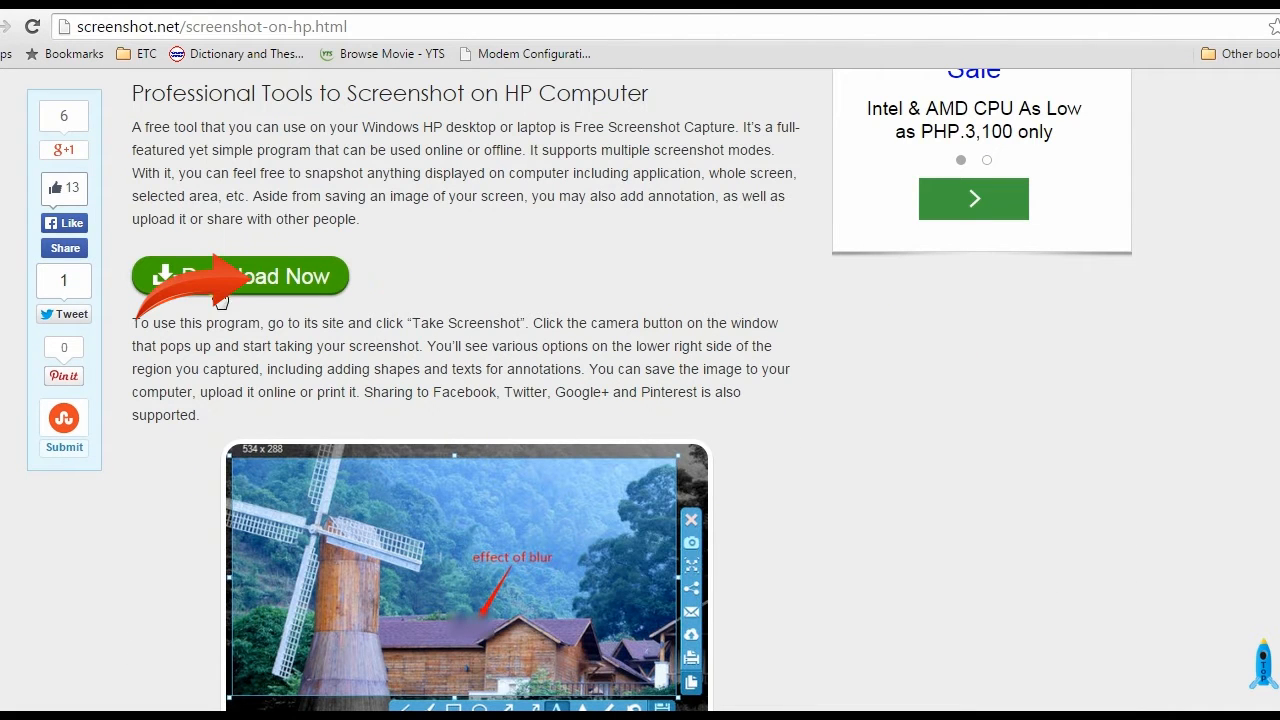
{"action": "left_click", "coordinate": [240, 272]}
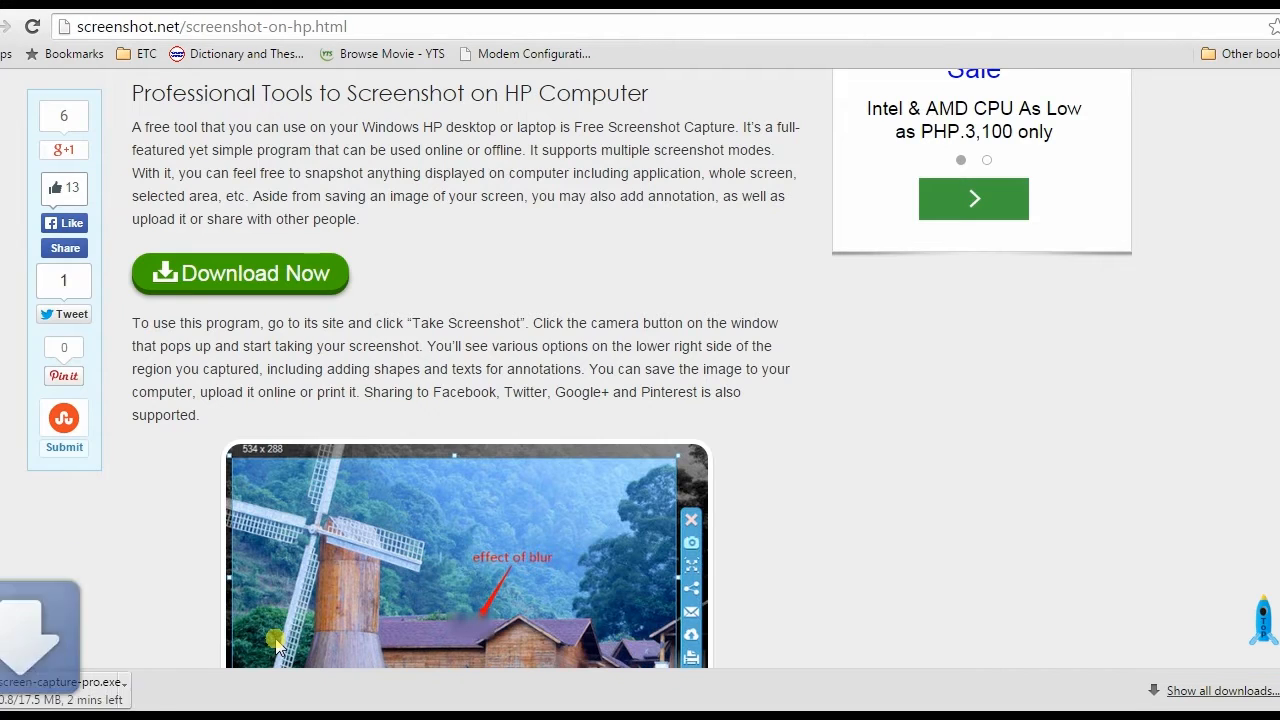
{"action": "mouse_move", "coordinate": [190, 584]}
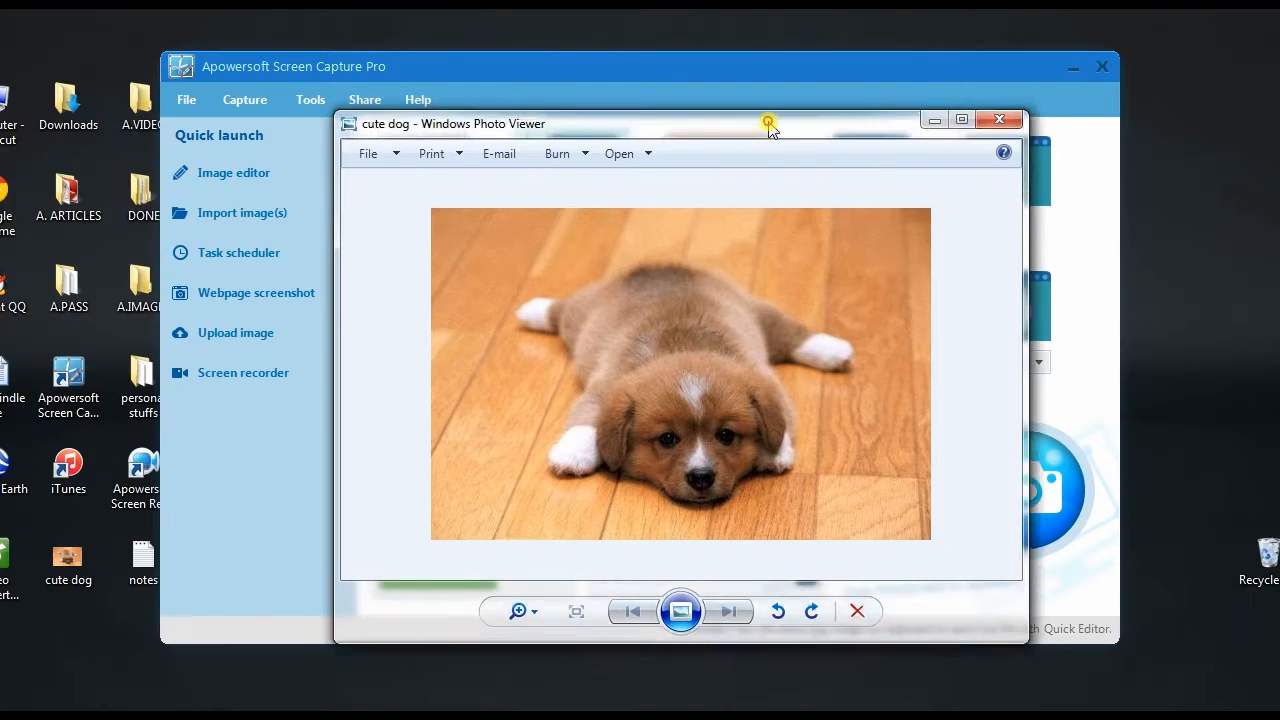
Capture the puppy photo region and annotate it with a red arrow and the text 'cute'
{"action": "left_click_drag", "start_coordinate": [768, 124], "coordinate": [756, 104]}
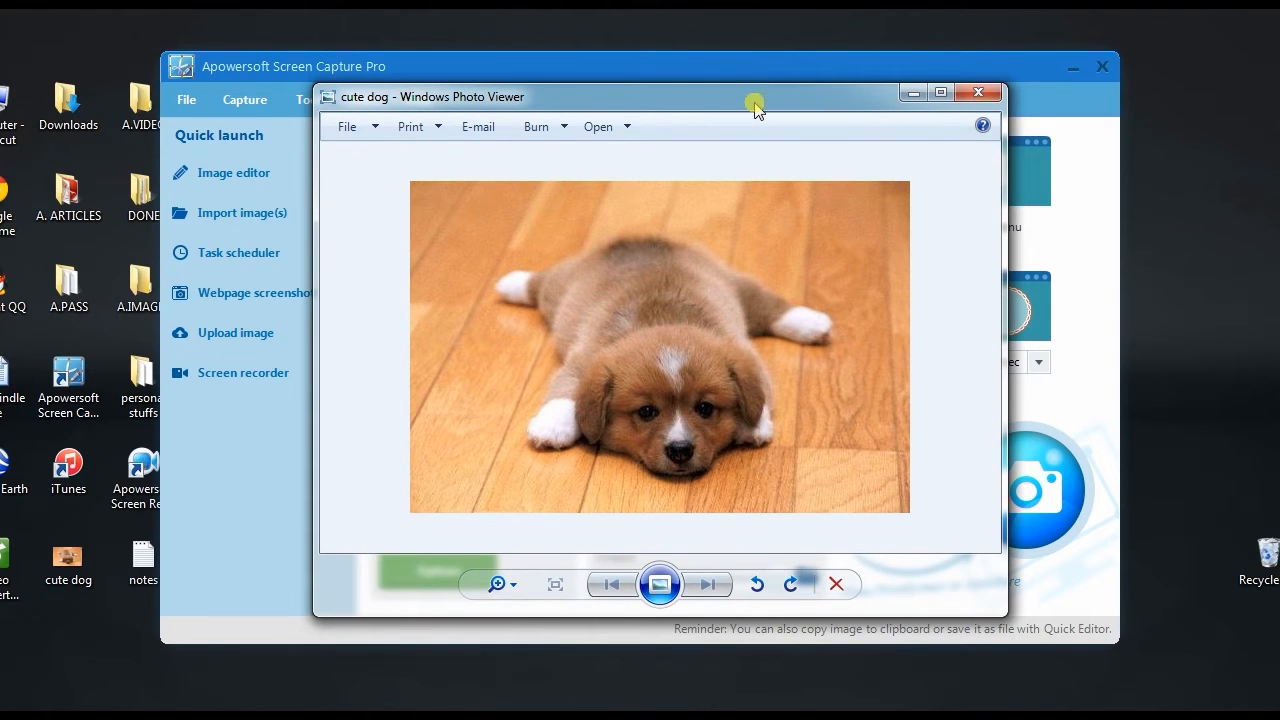
{"action": "left_click", "coordinate": [976, 92]}
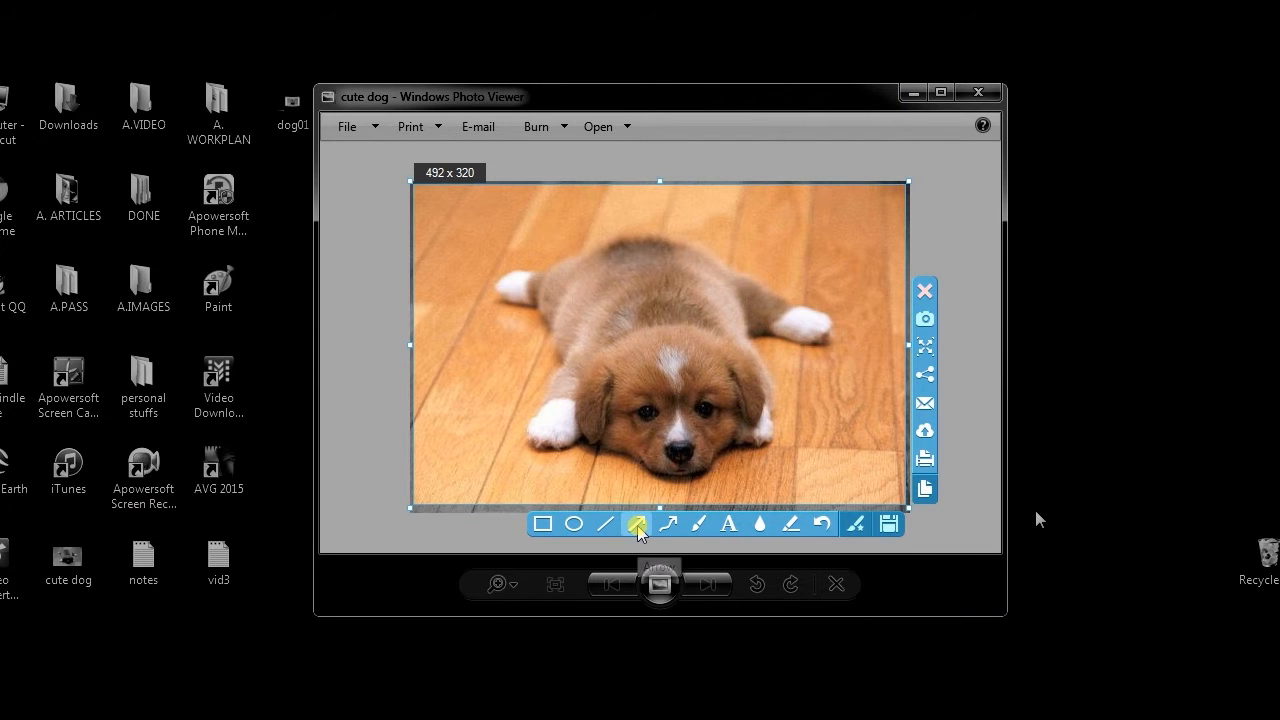
{"action": "left_click", "coordinate": [636, 524]}
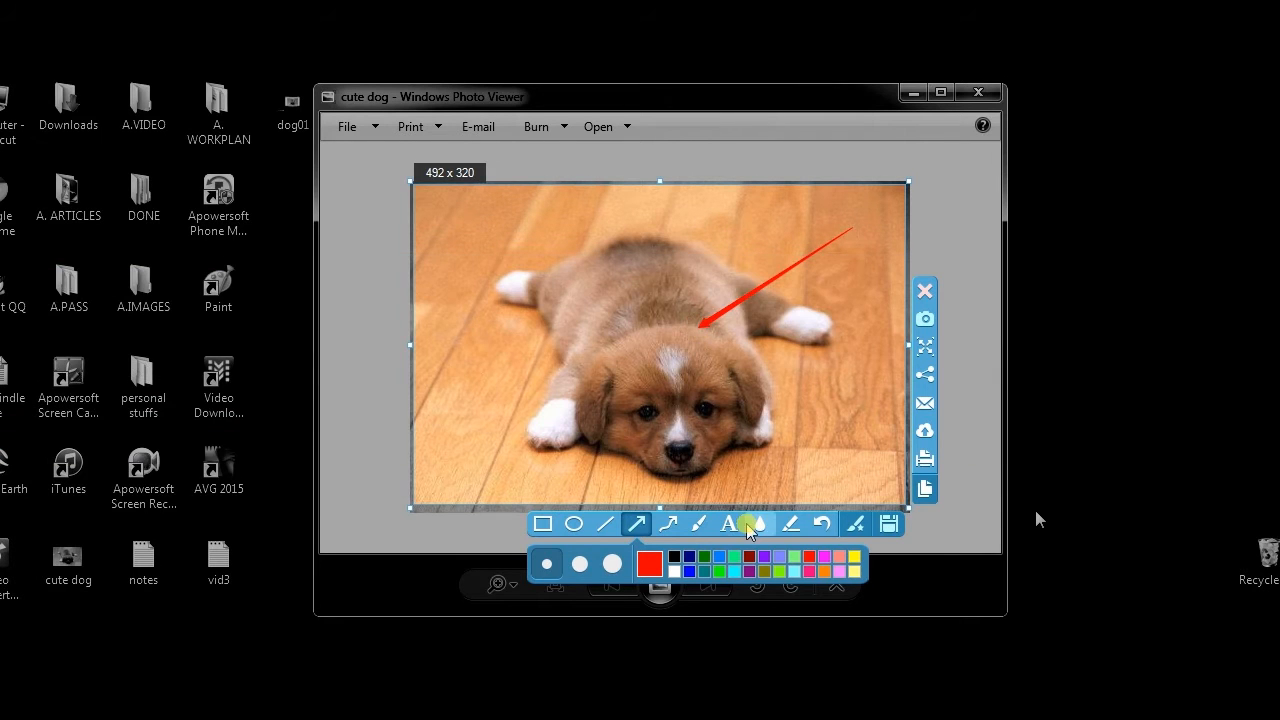
{"action": "left_click", "coordinate": [728, 524]}
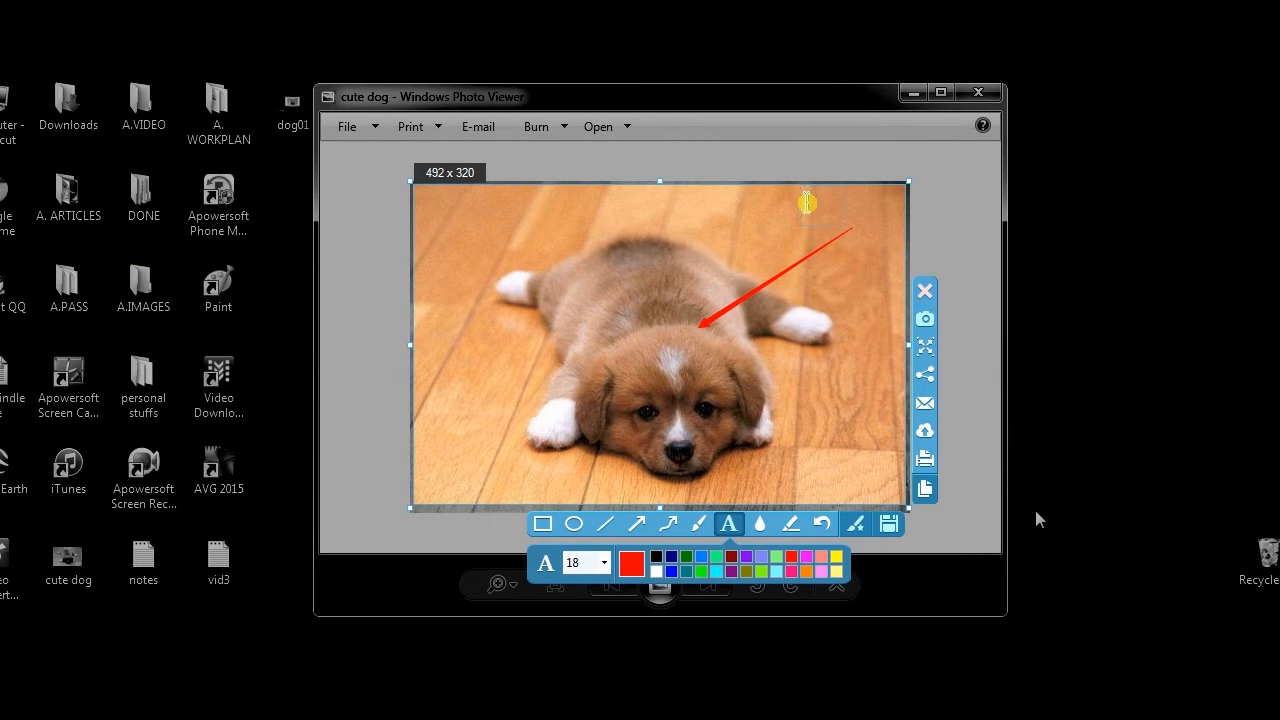
{"action": "type", "text": "cute"}
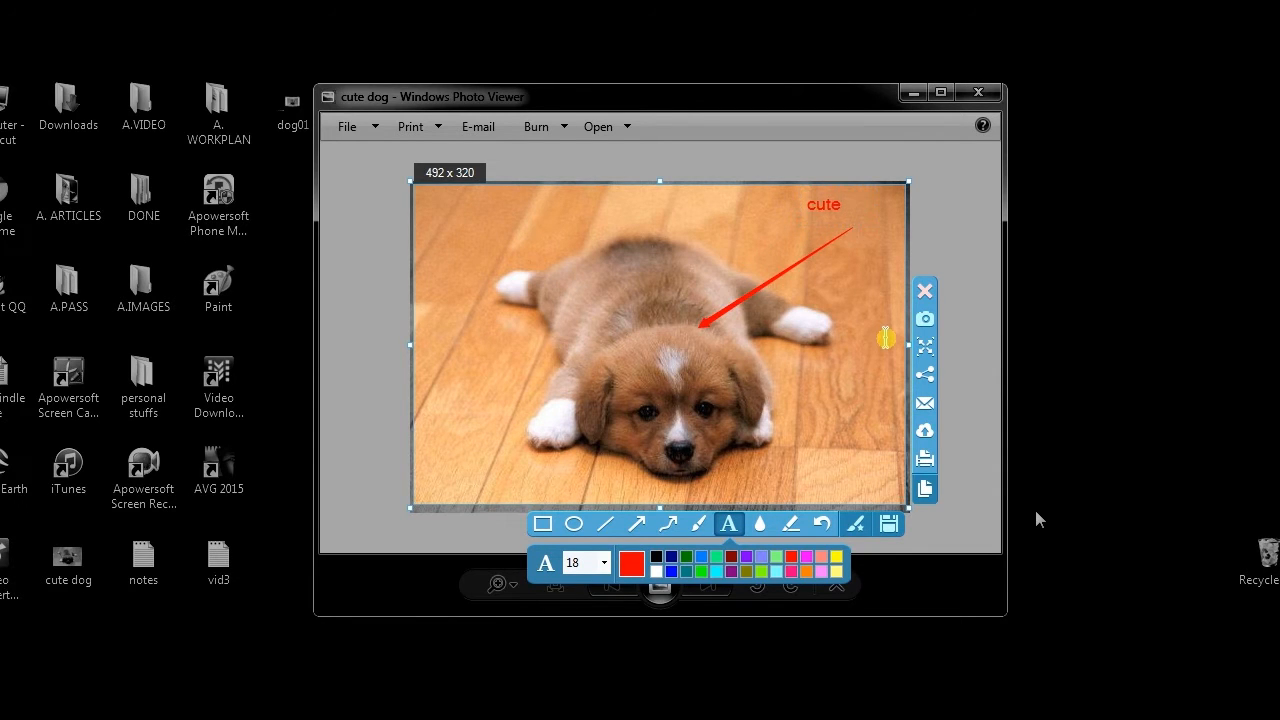
{"action": "mouse_move", "coordinate": [590, 550]}
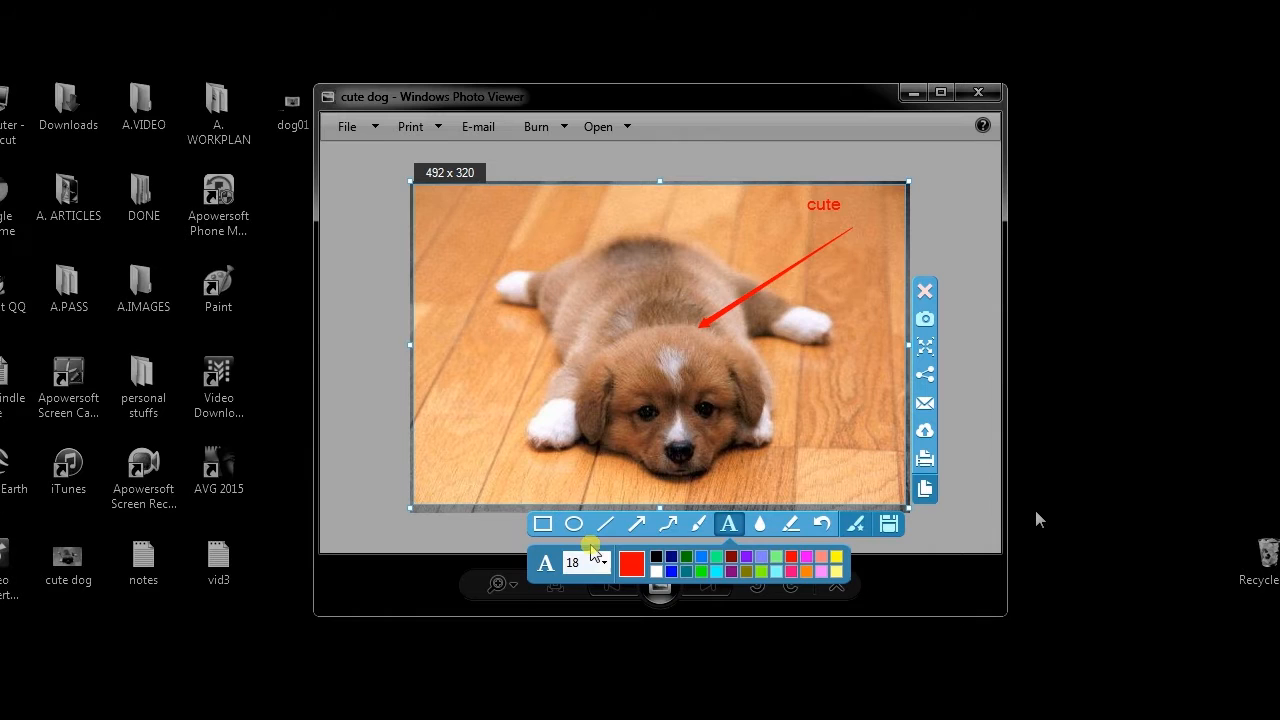
Circle the word cute with an ellipse and send the capture to the full image editor
{"action": "left_click", "coordinate": [574, 524]}
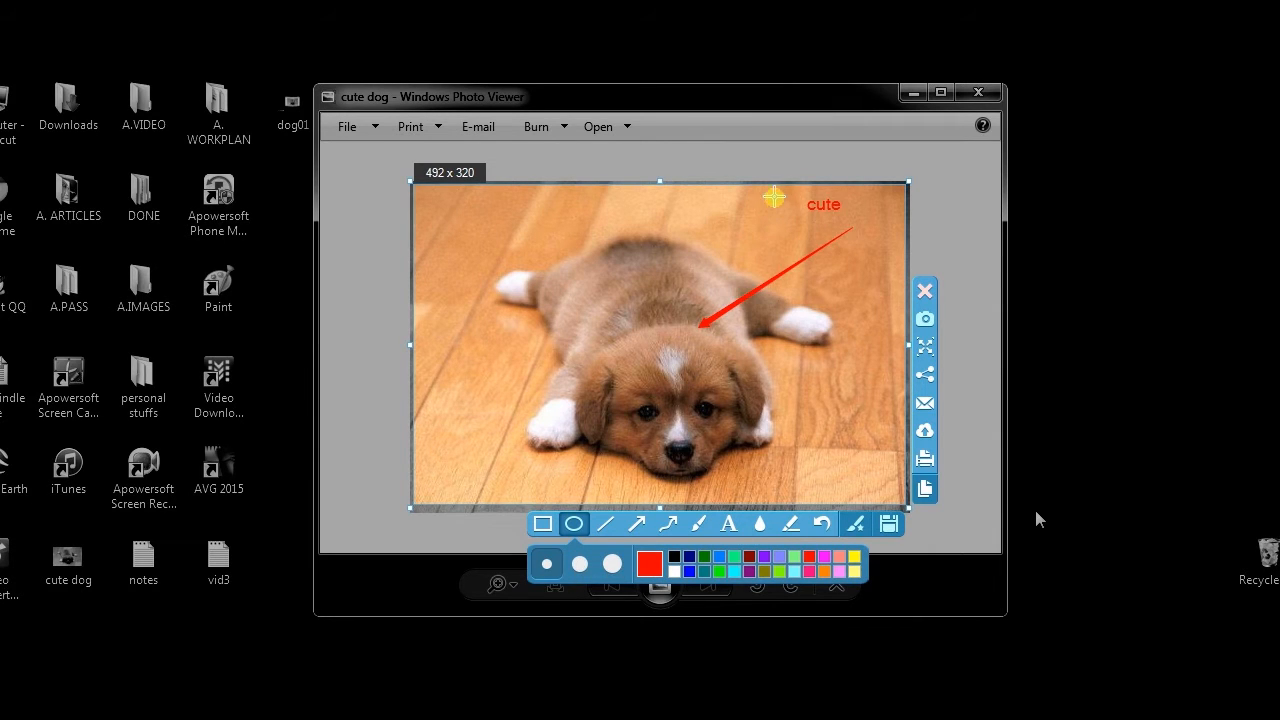
{"action": "left_click_drag", "start_coordinate": [776, 198], "coordinate": [892, 216]}
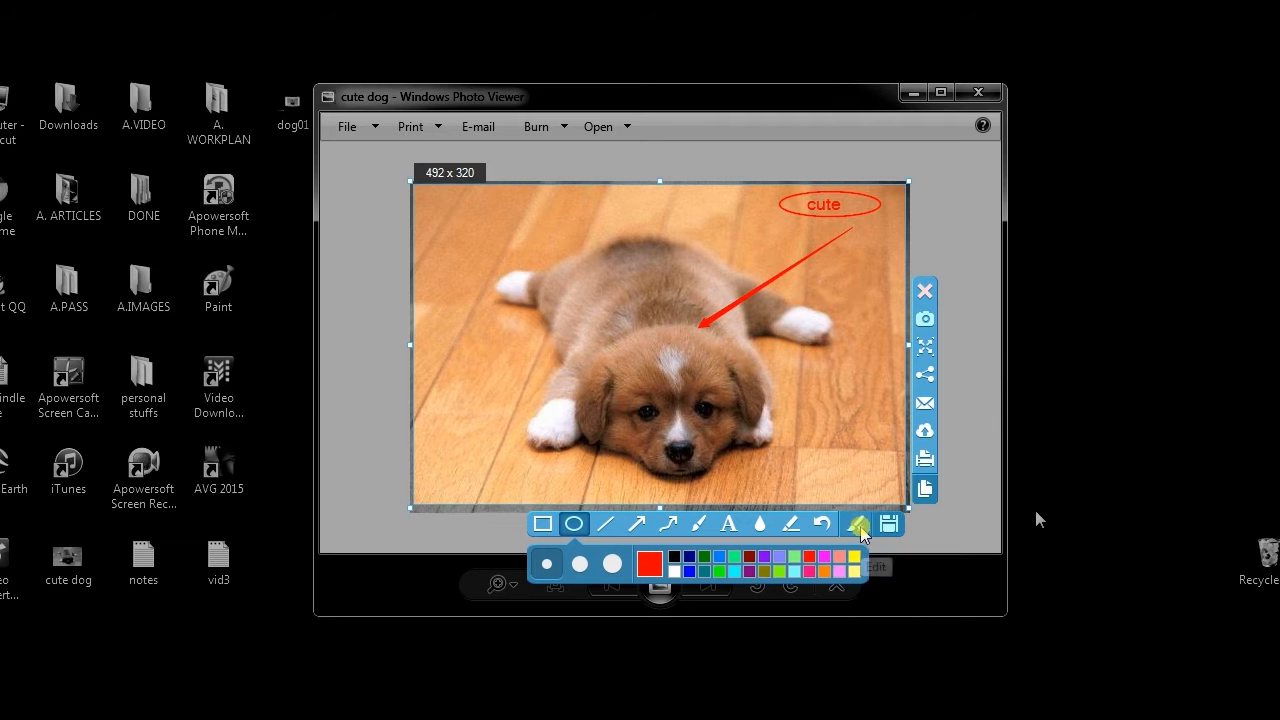
{"action": "left_click", "coordinate": [858, 524]}
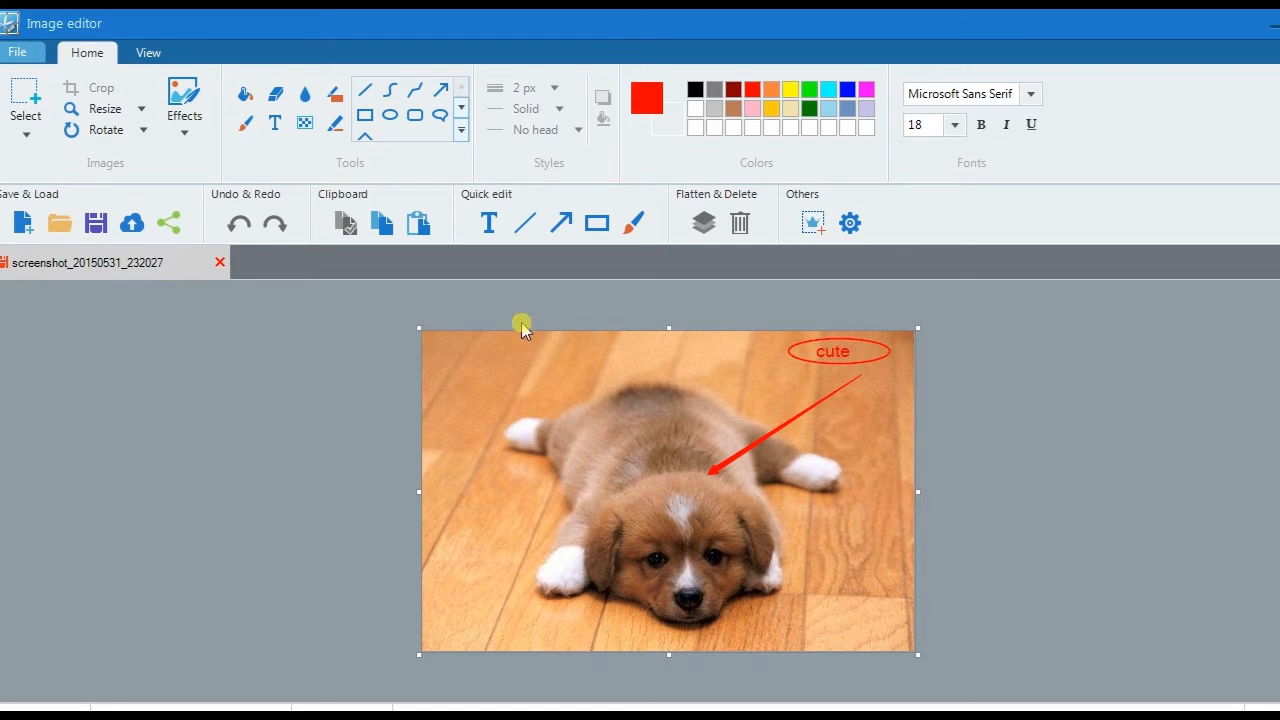
{"action": "mouse_move", "coordinate": [560, 222]}
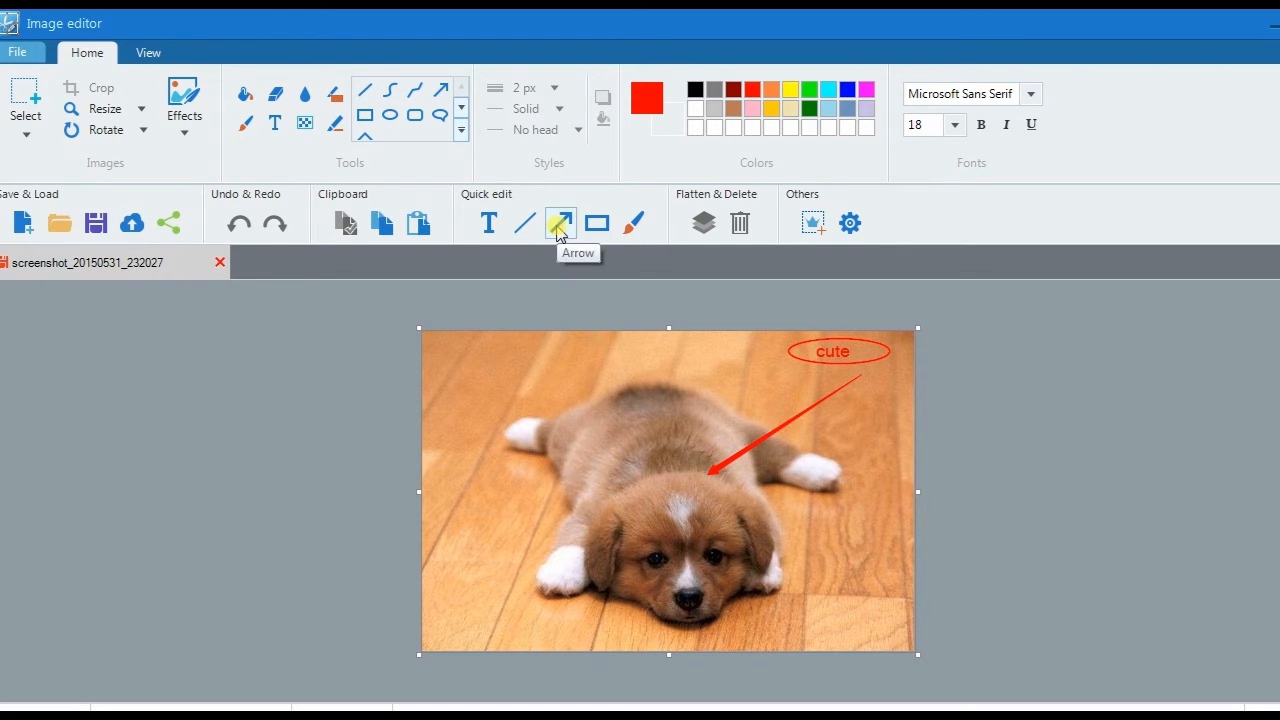
Draw two red lines in the photo's top-left corner and apply an effect, flattening the annotations
{"action": "left_click", "coordinate": [524, 222]}
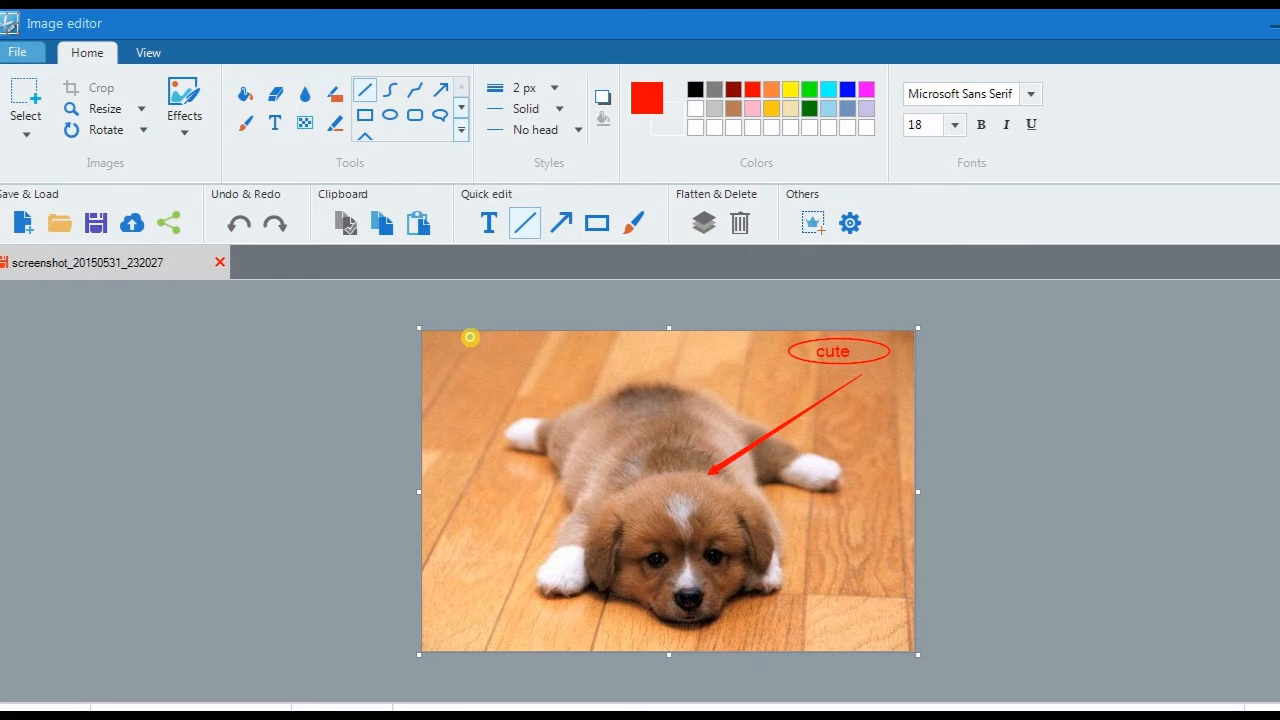
{"action": "left_click_drag", "start_coordinate": [470, 336], "coordinate": [428, 368]}
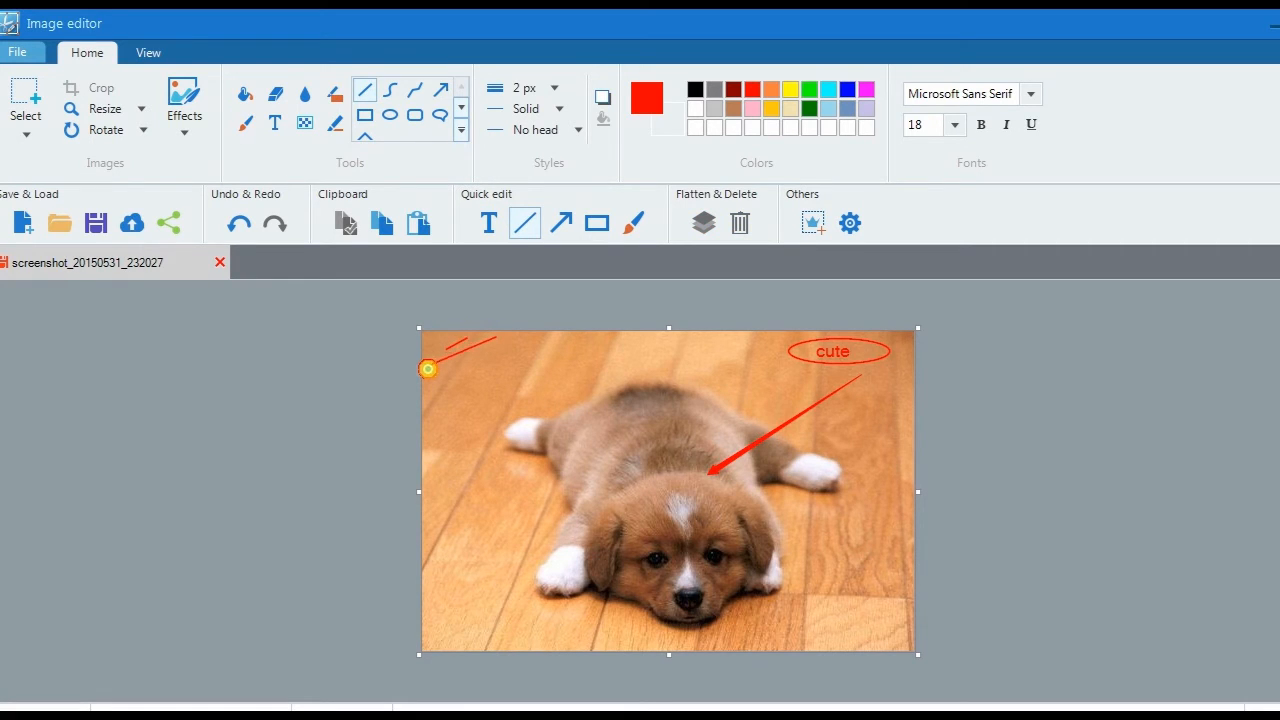
{"action": "left_click_drag", "start_coordinate": [428, 368], "coordinate": [422, 408]}
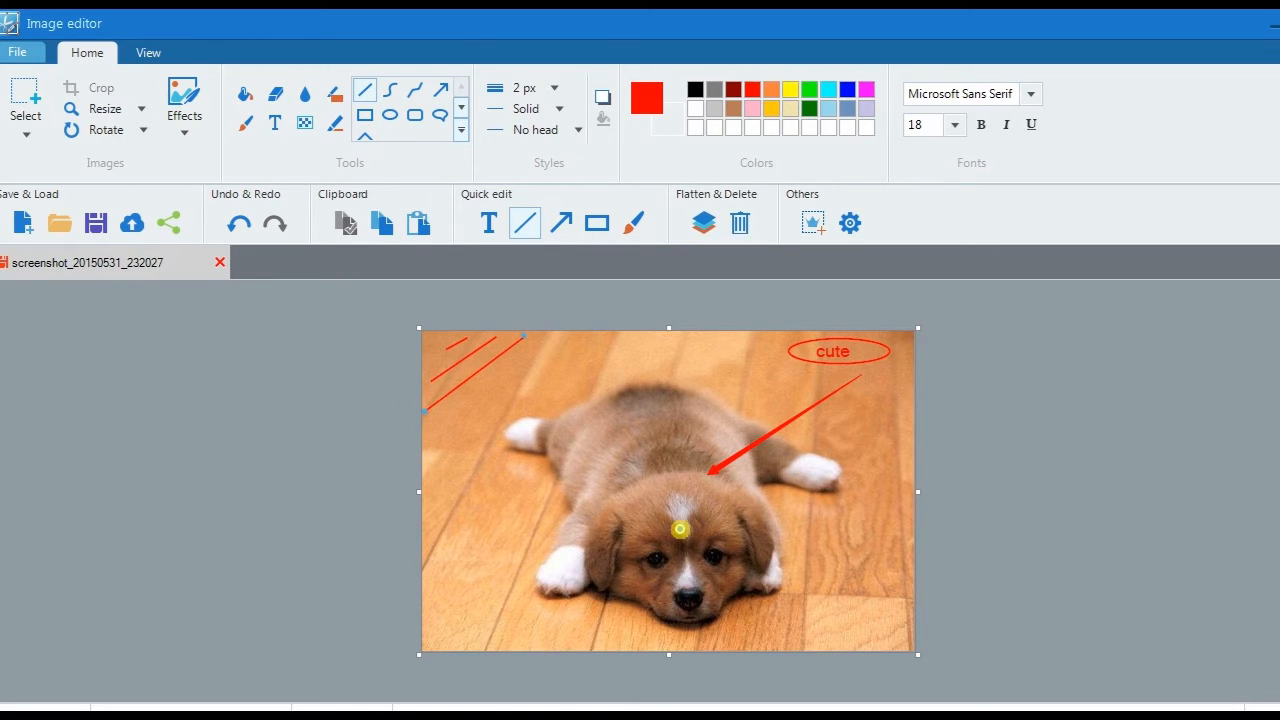
{"action": "left_click", "coordinate": [244, 124]}
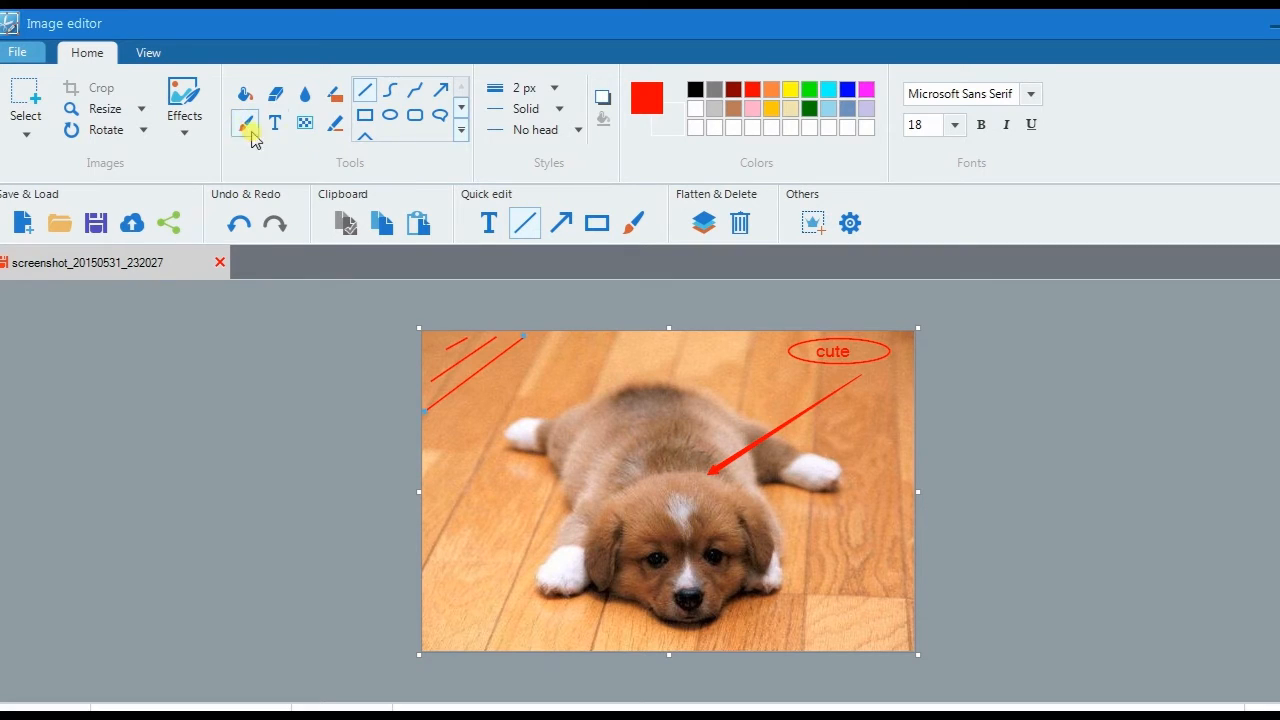
{"action": "left_click", "coordinate": [304, 122]}
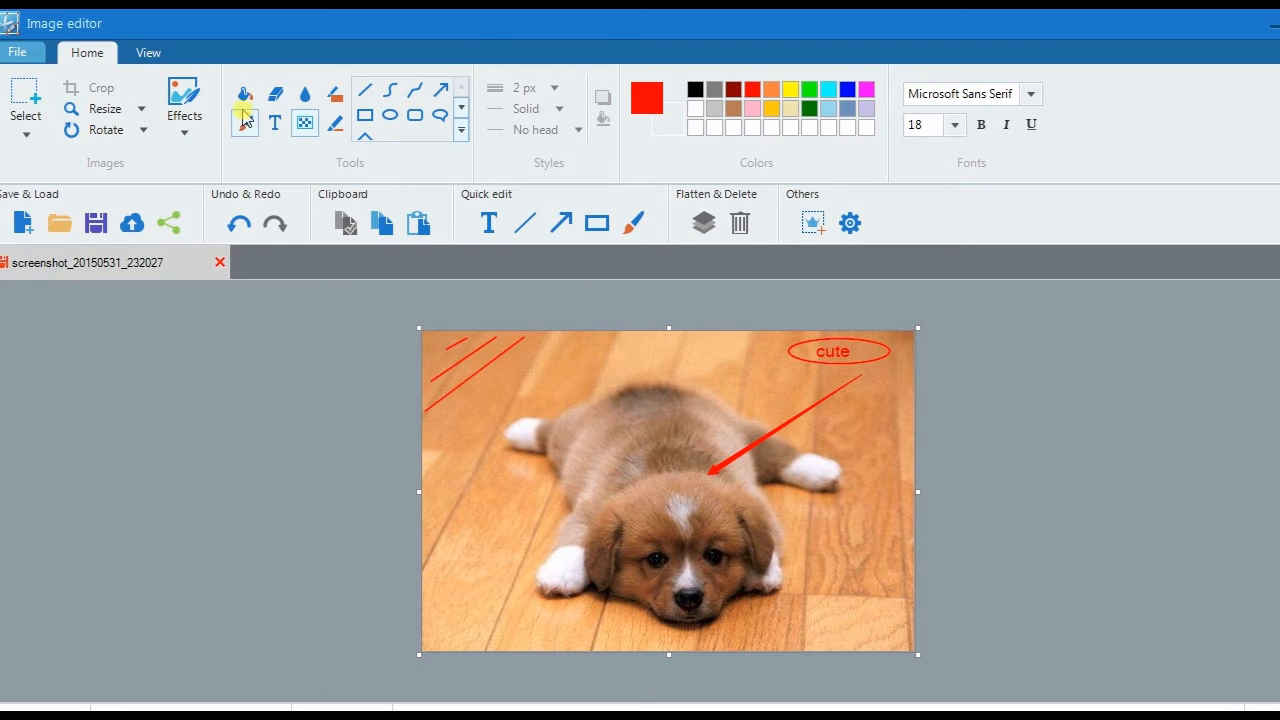
{"action": "left_click", "coordinate": [184, 104]}
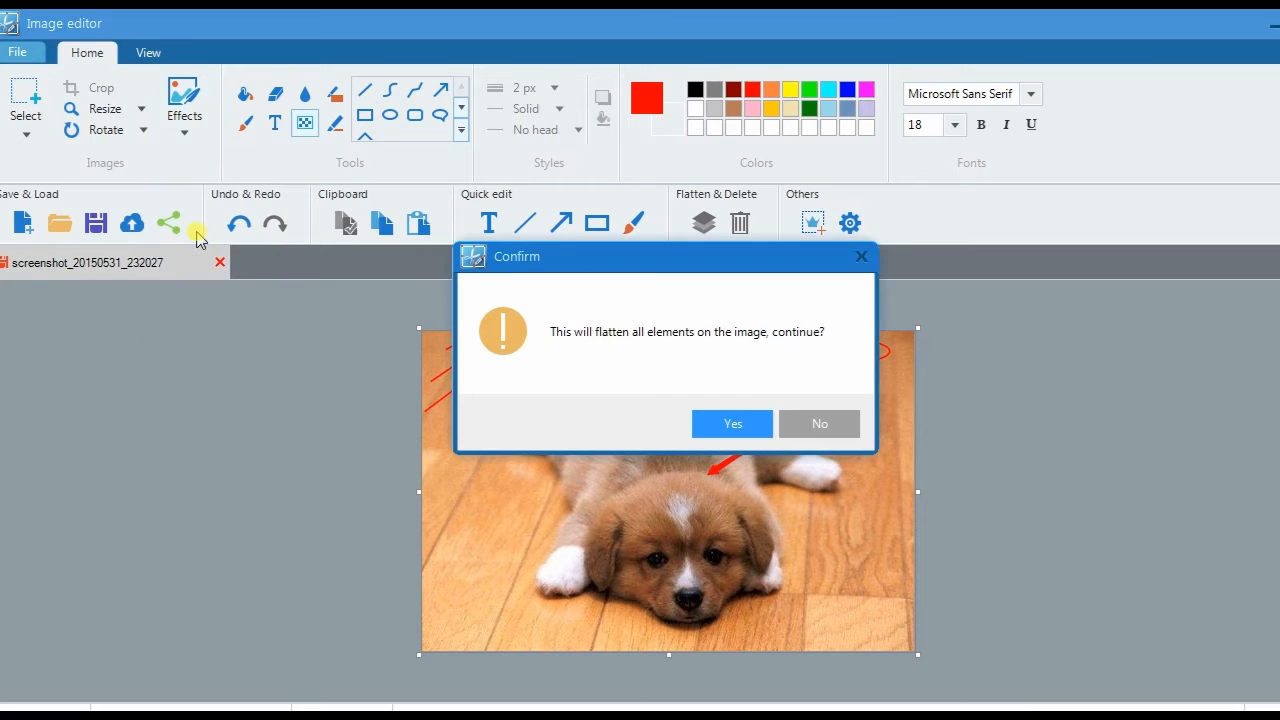
{"action": "left_click", "coordinate": [732, 424]}
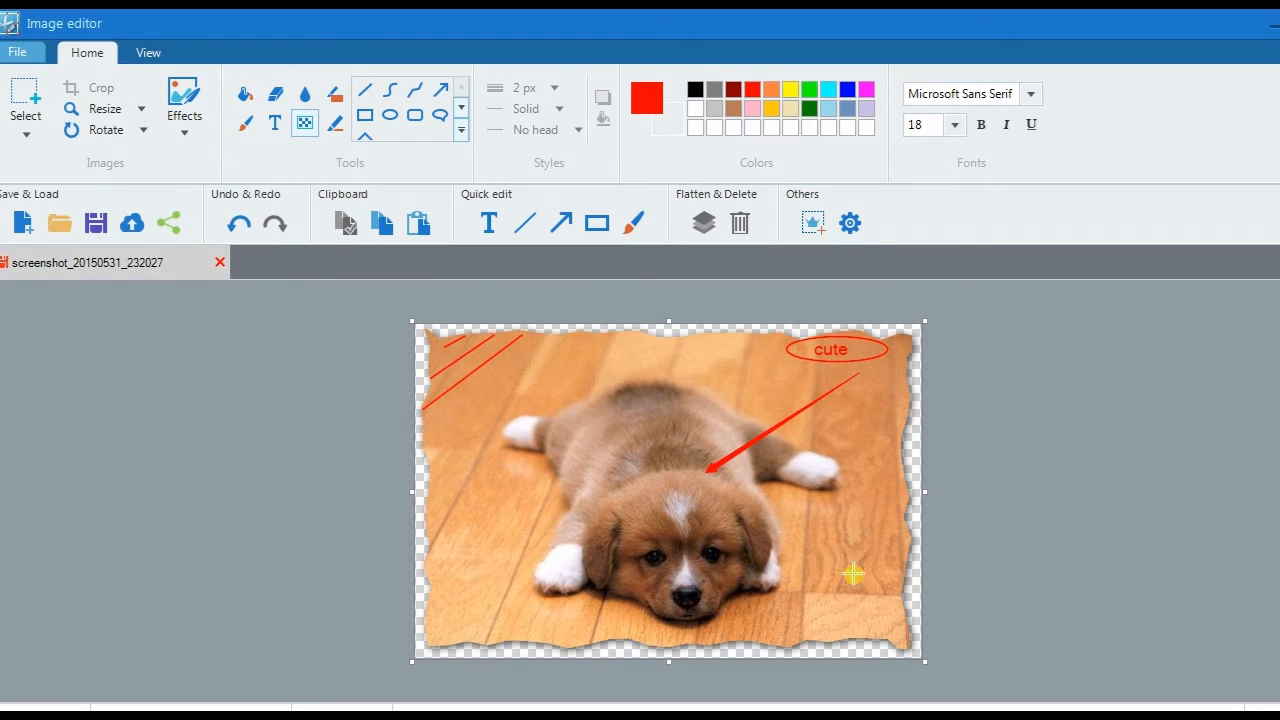
{"action": "mouse_move", "coordinate": [780, 492]}
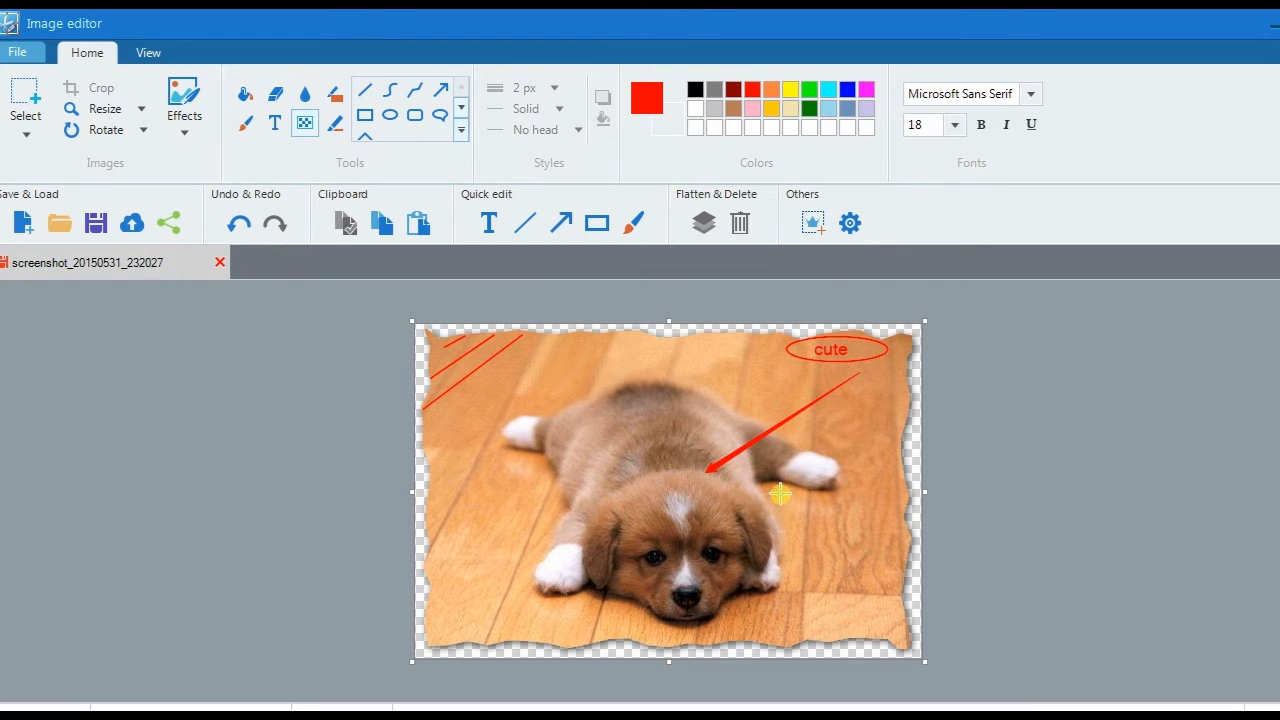
{"action": "mouse_move", "coordinate": [568, 432]}
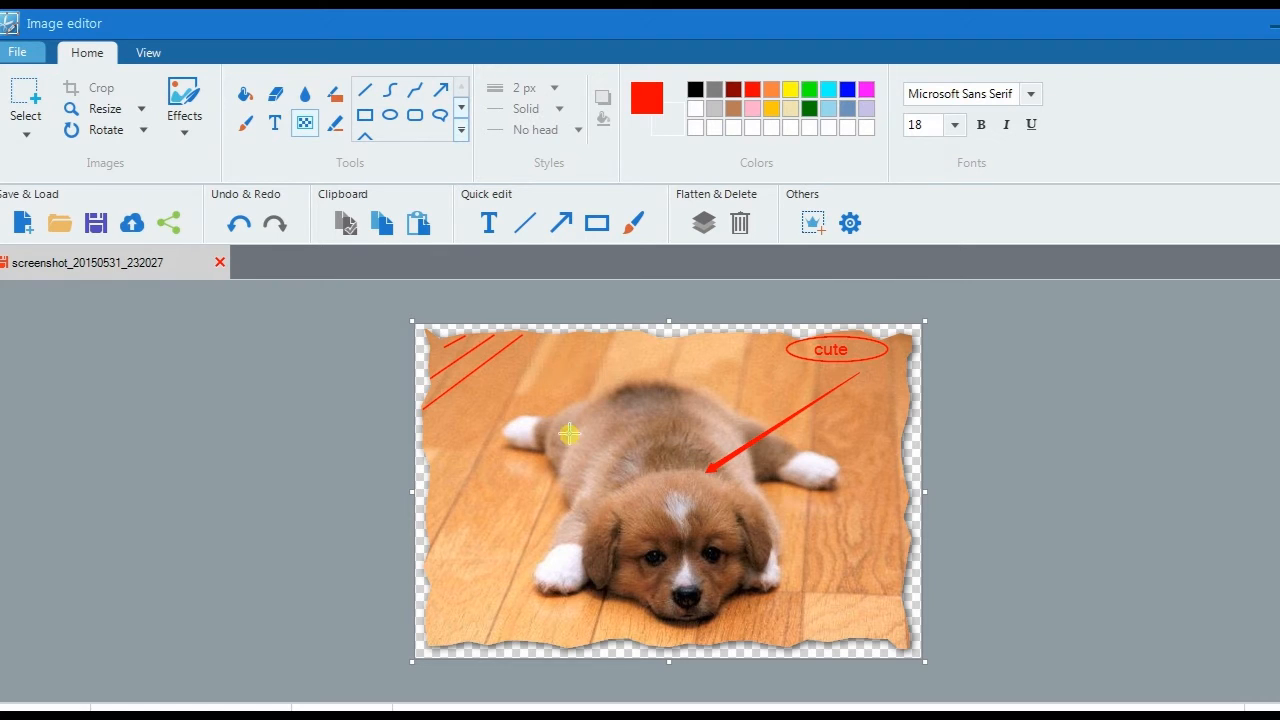
{"action": "mouse_move", "coordinate": [584, 552]}
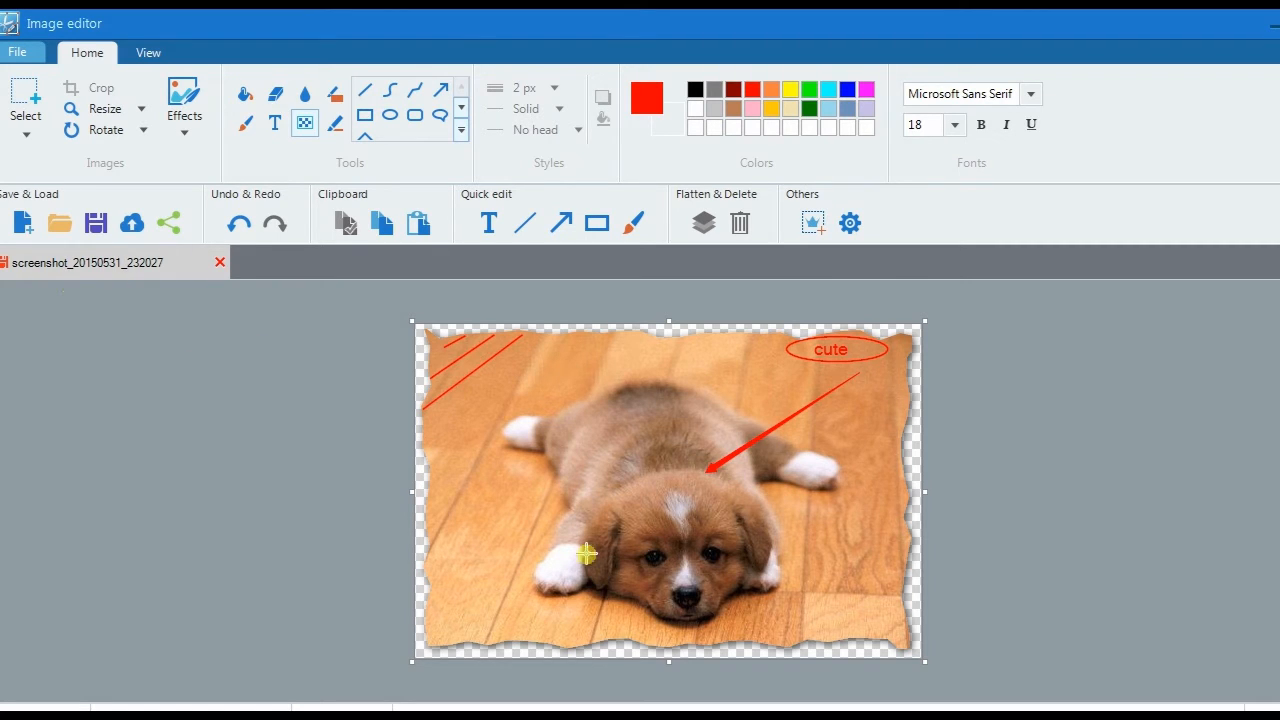
{"action": "mouse_move", "coordinate": [96, 224]}
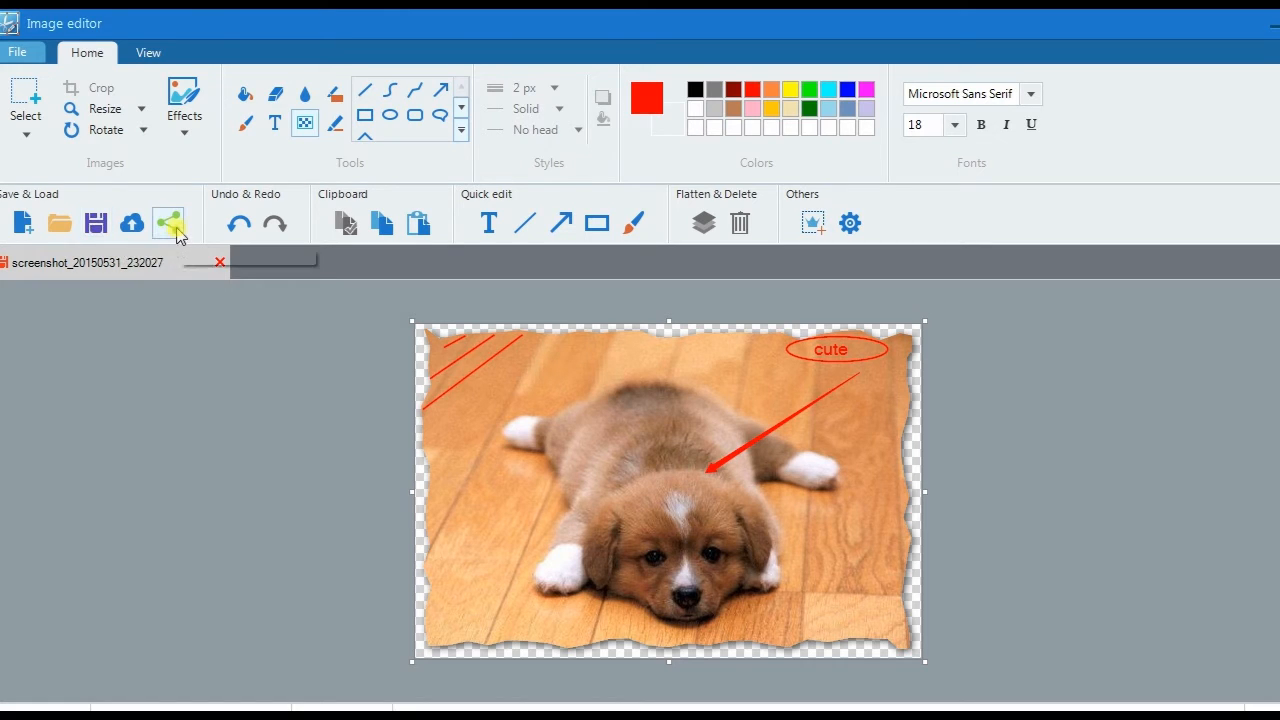
{"action": "mouse_move", "coordinate": [168, 222]}
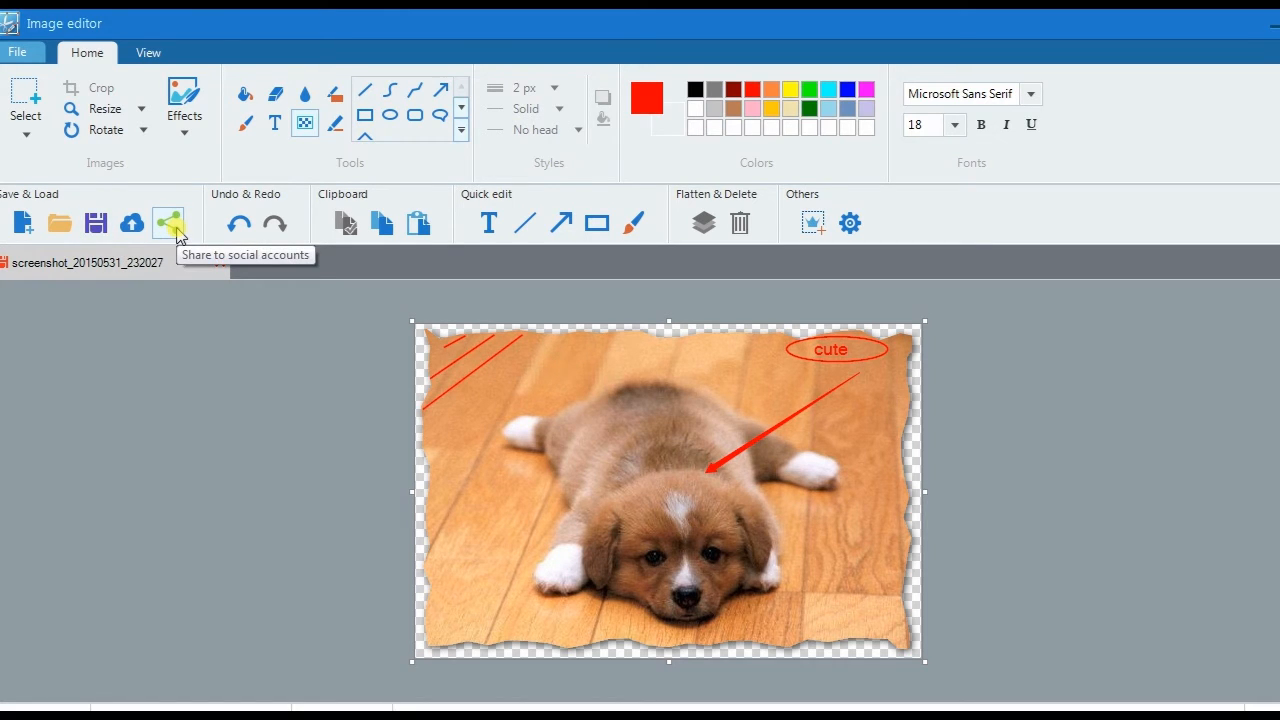
{"action": "mouse_move", "coordinate": [132, 222]}
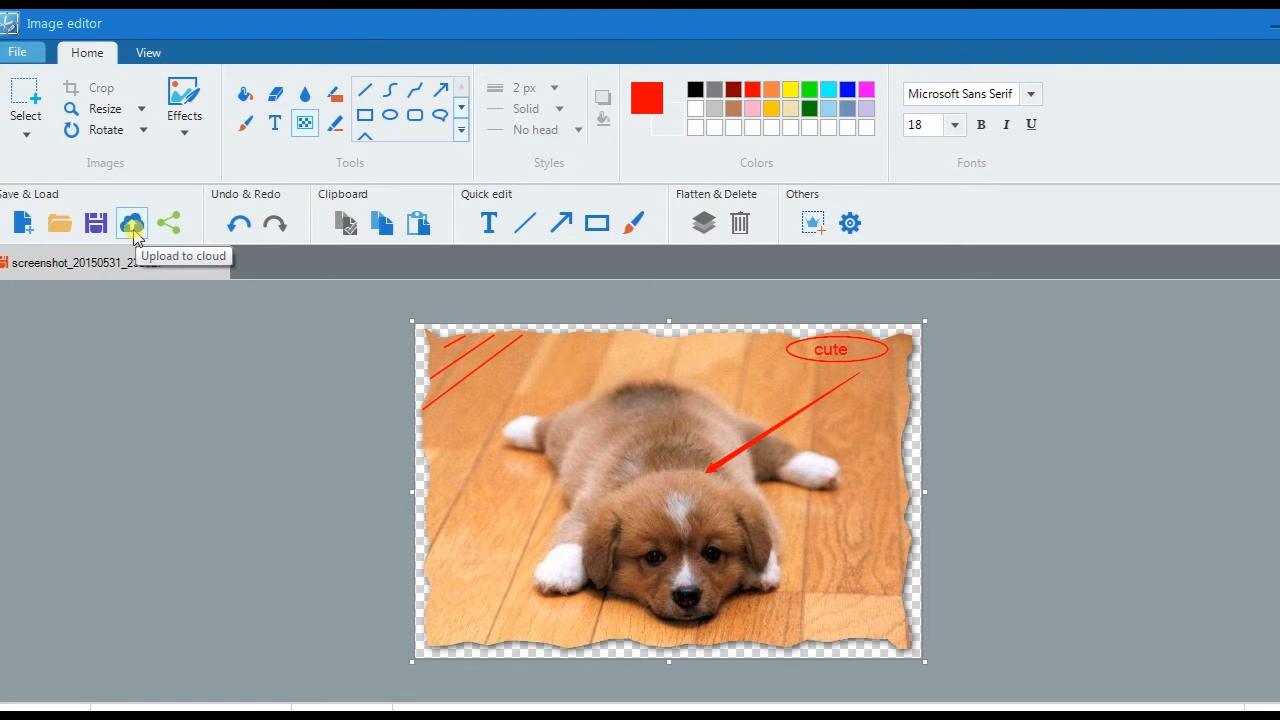
Upload the annotated puppy image to screenshot.net, keeping the default title
{"action": "left_click", "coordinate": [132, 222]}
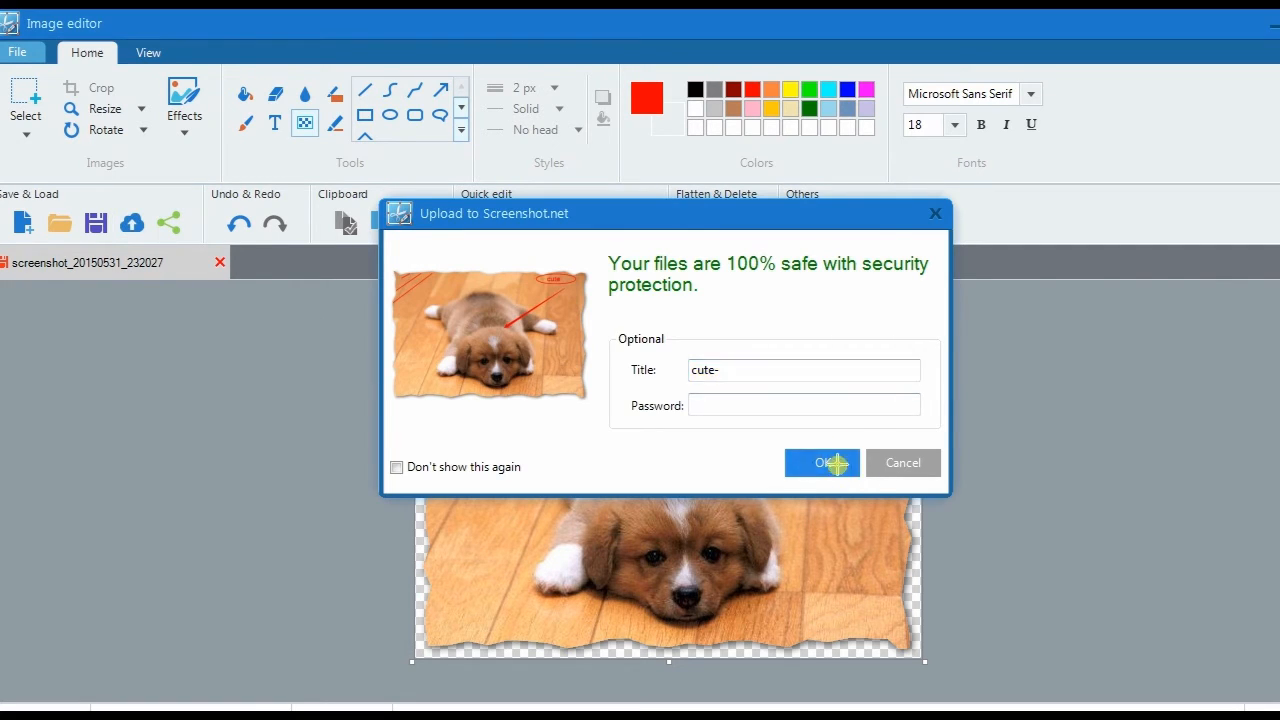
{"action": "left_click", "coordinate": [812, 462]}
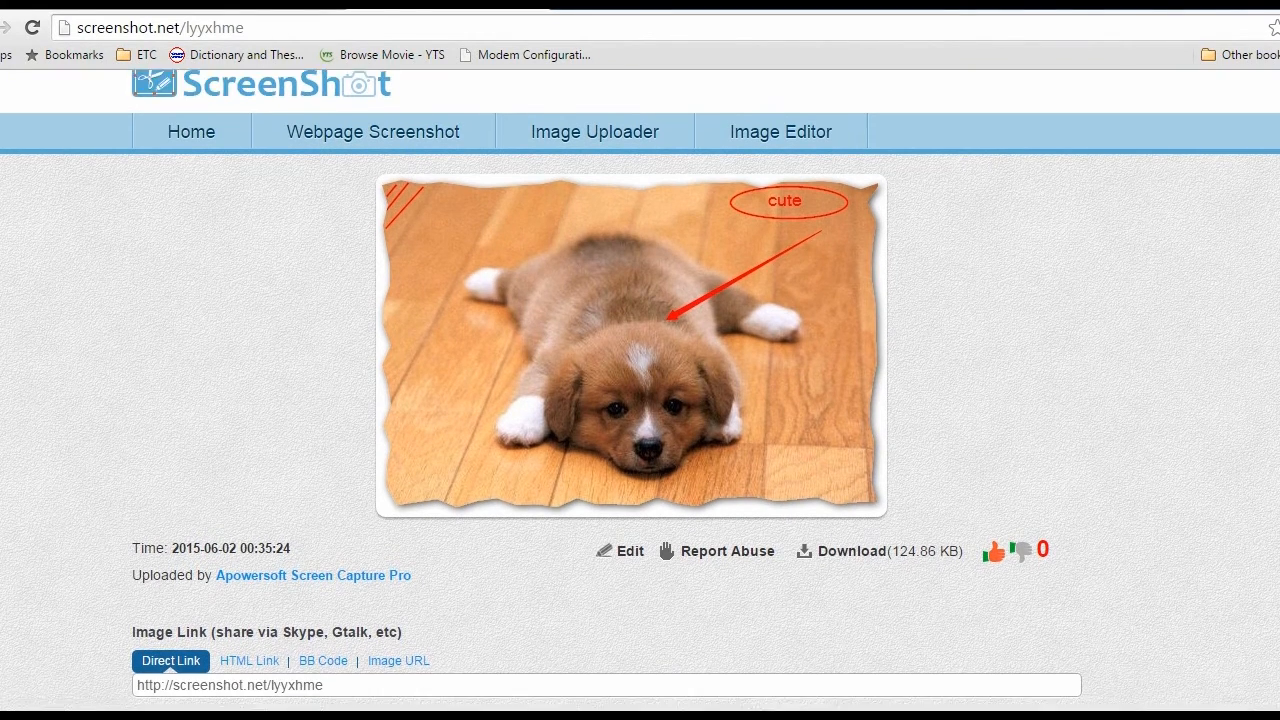
Scroll down the uploaded puppy image page past its link and sharing options
{"action": "scroll", "scroll_direction": "down", "scroll_amount": 3}
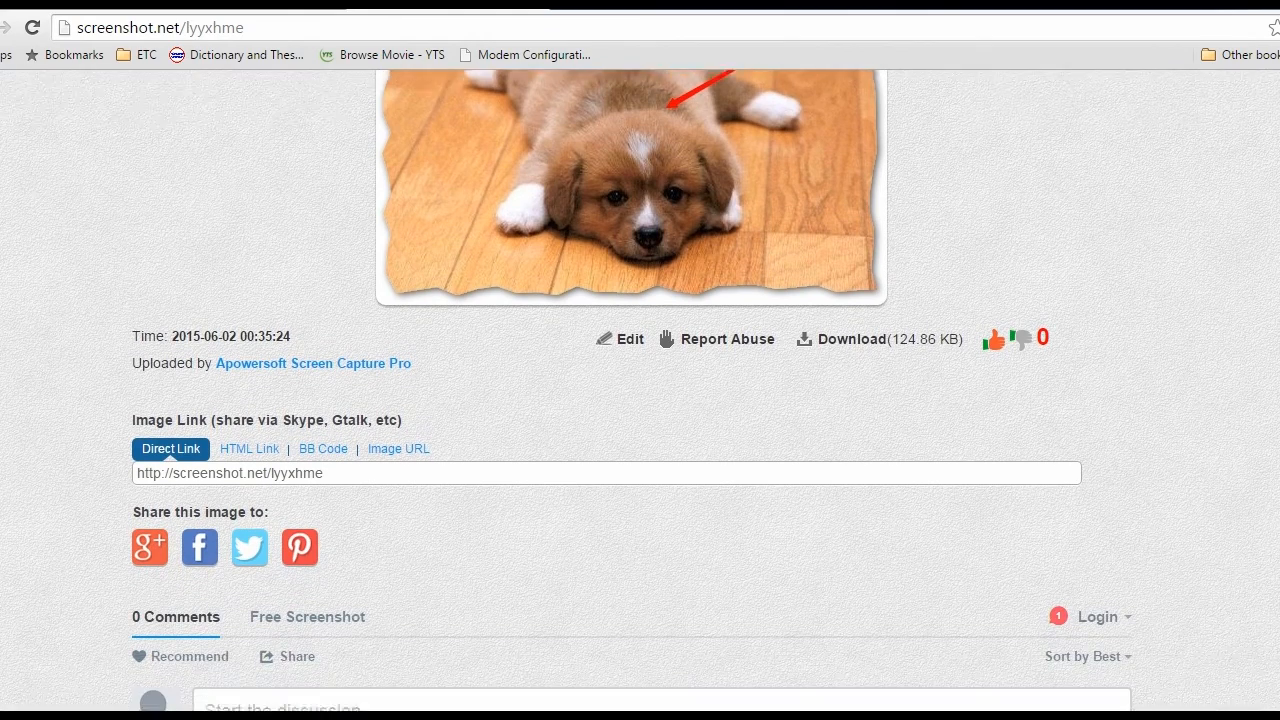
{"action": "scroll", "scroll_direction": "down", "scroll_amount": 3}
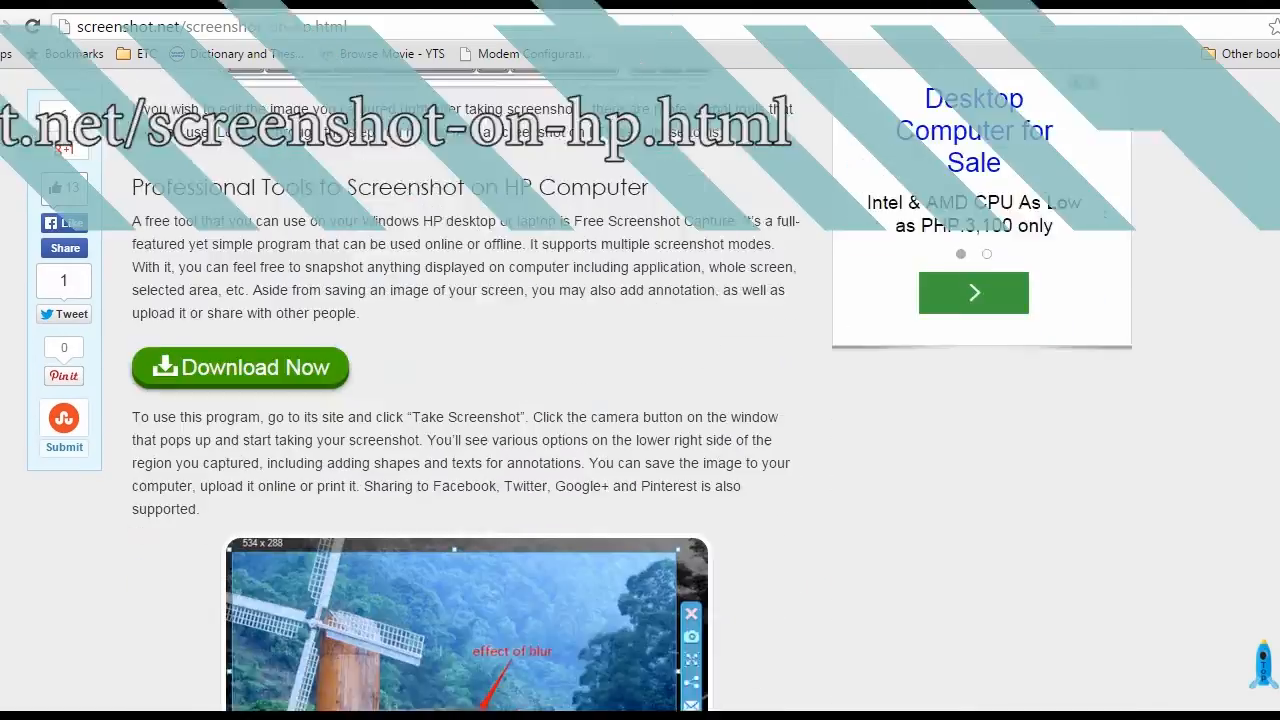
{"action": "scroll", "scroll_direction": "down", "scroll_amount": 3}
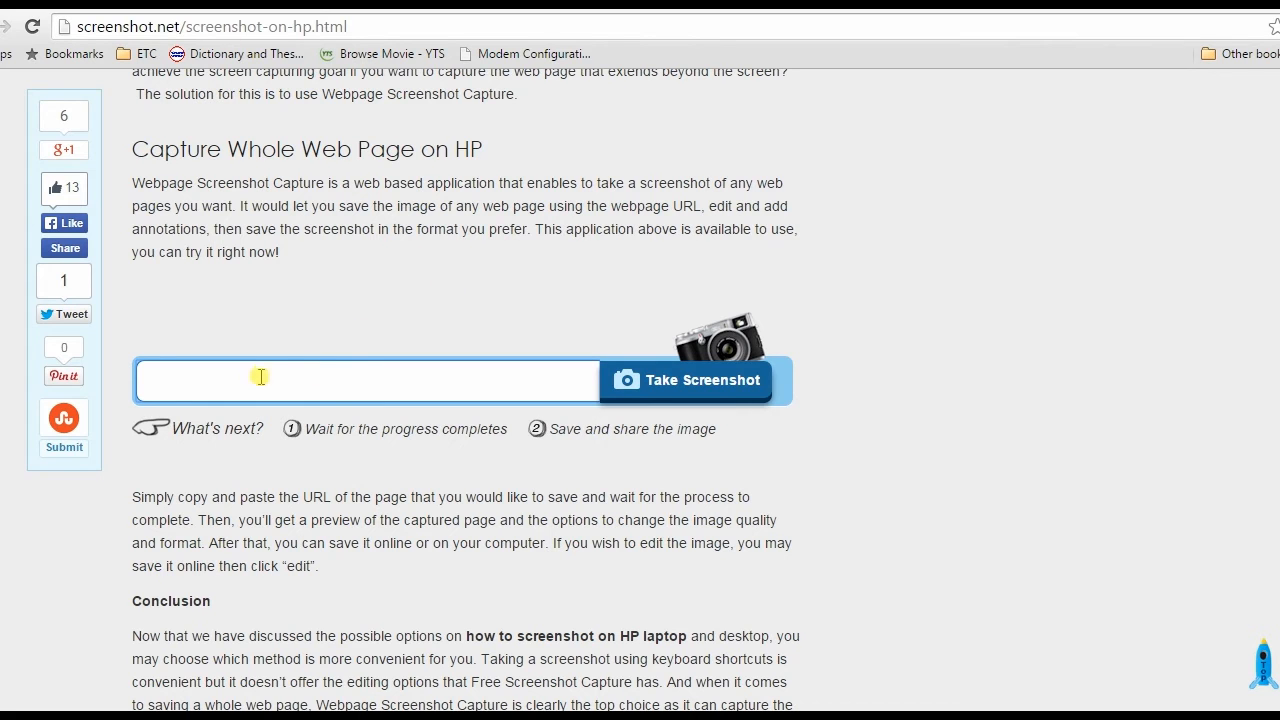
{"action": "type", "text": "http://www.bing.com/"}
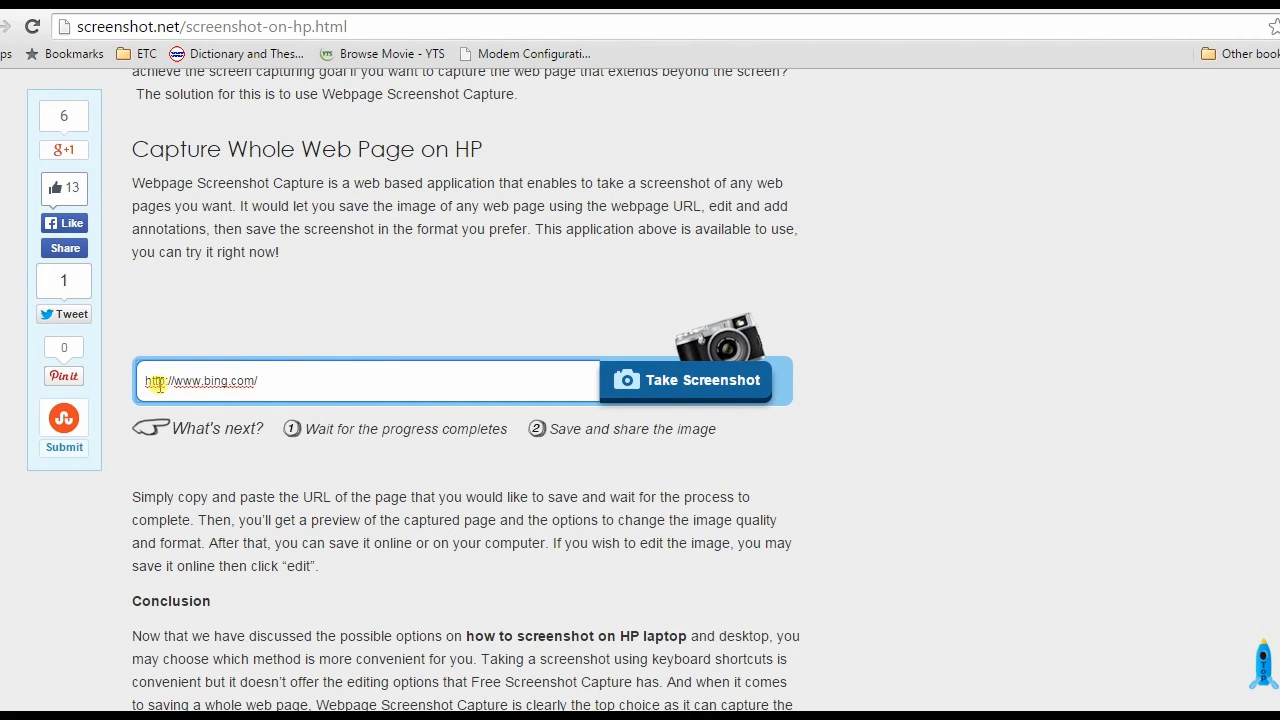
{"action": "left_click", "coordinate": [700, 380]}
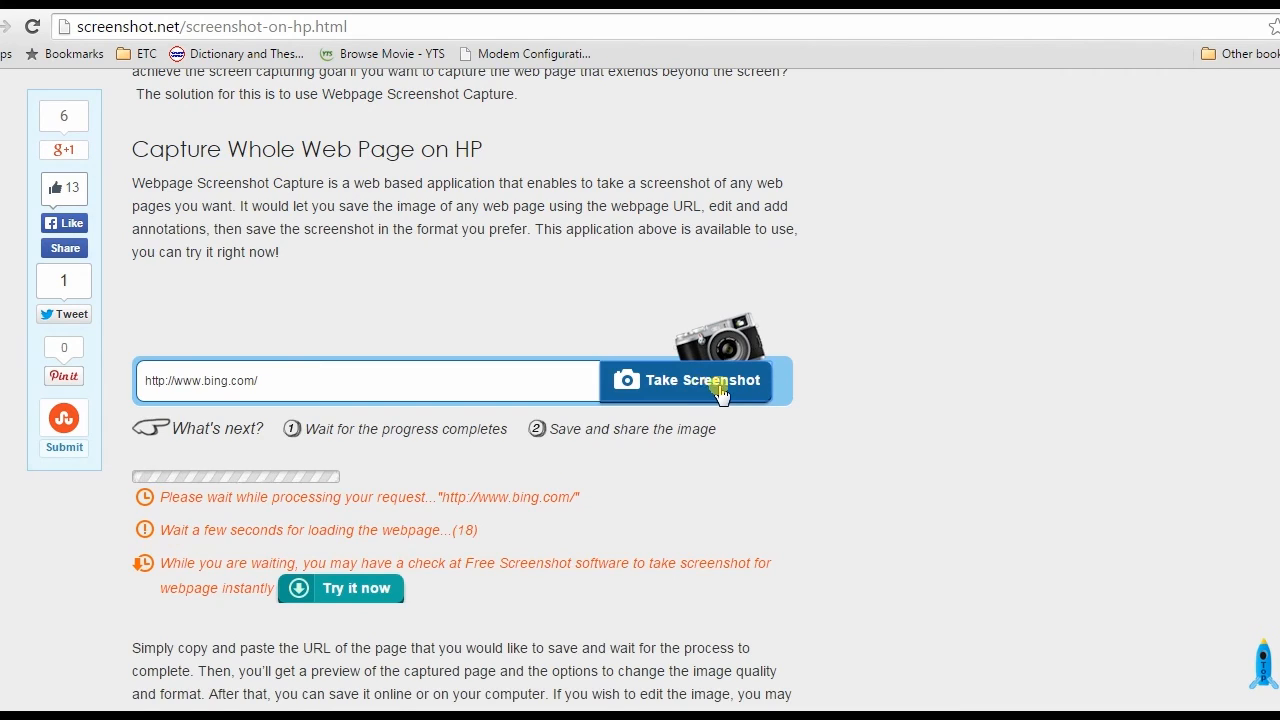
Keep image quality High and format Original, then choose Save online for the bing capture
{"action": "left_click", "coordinate": [686, 380]}
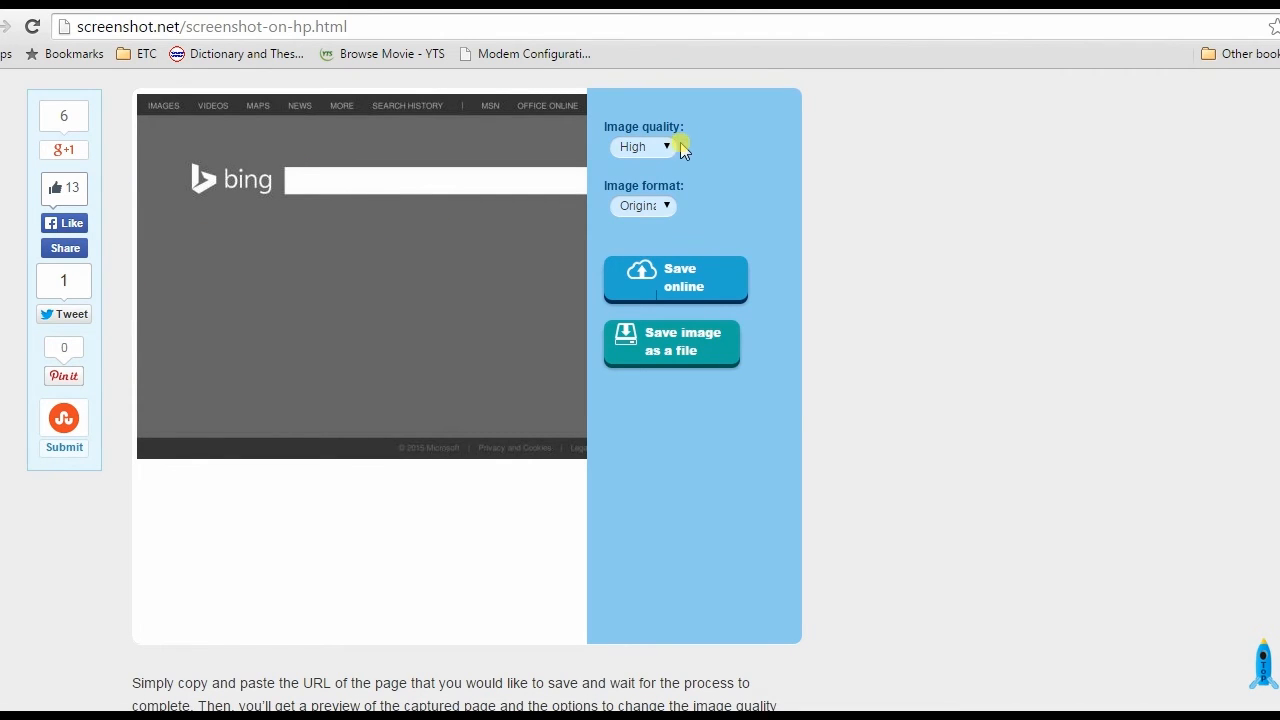
{"action": "left_click", "coordinate": [642, 146]}
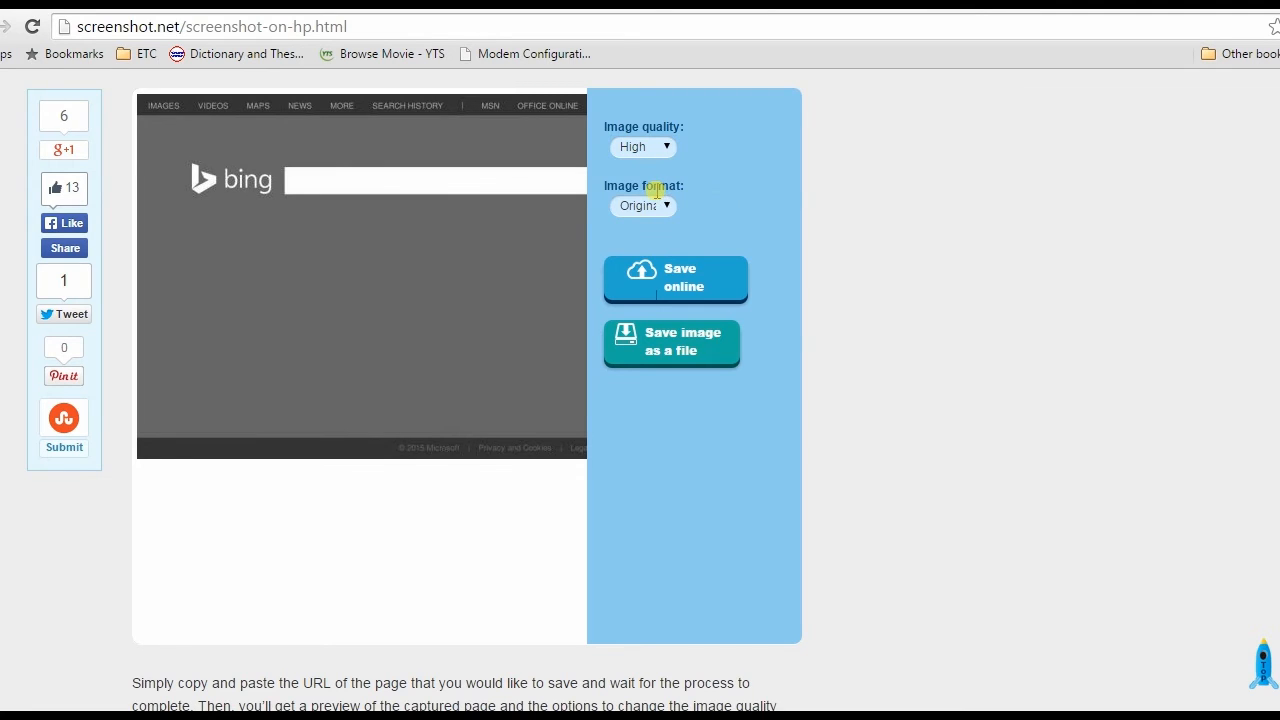
{"action": "left_click", "coordinate": [644, 206]}
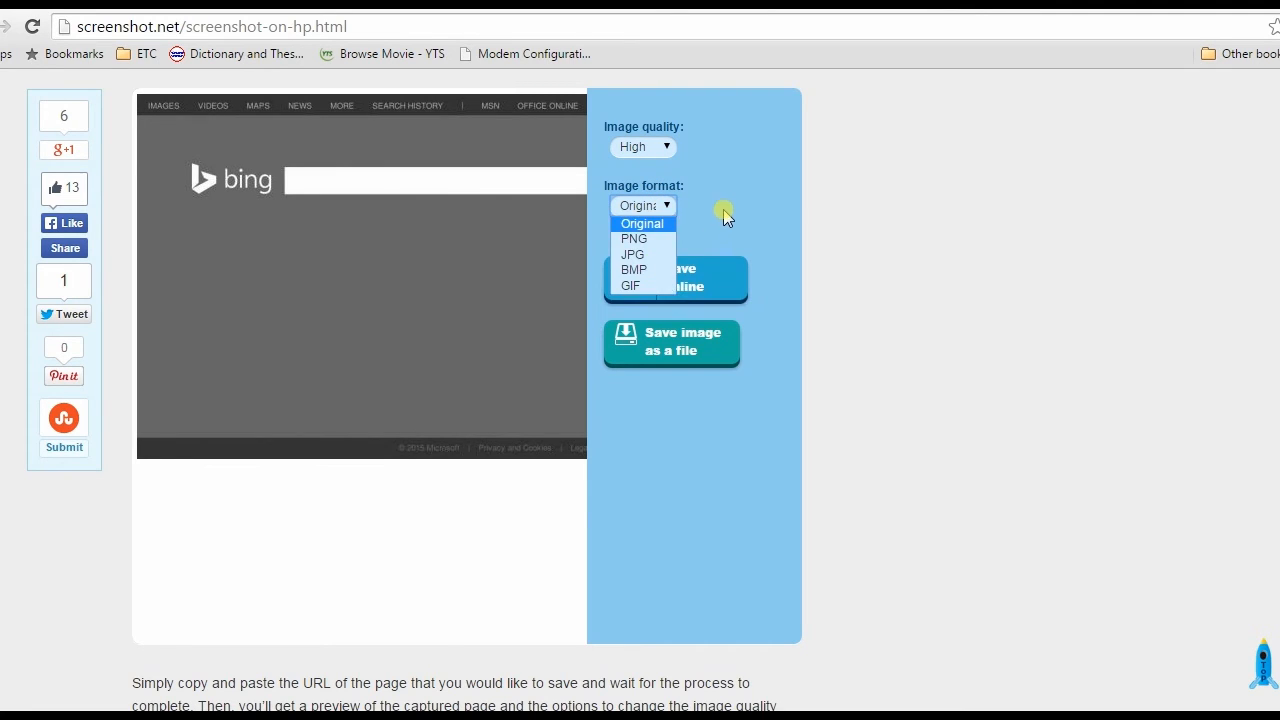
{"action": "left_click", "coordinate": [644, 224]}
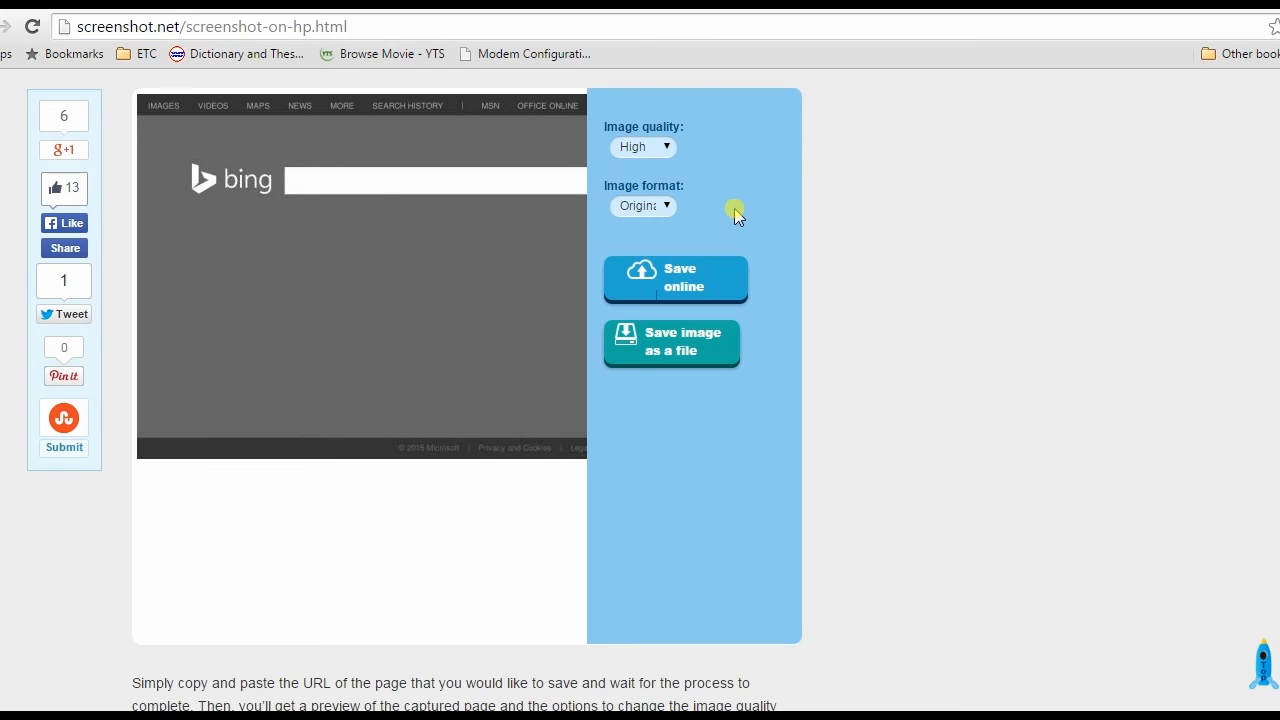
{"action": "mouse_move", "coordinate": [672, 288]}
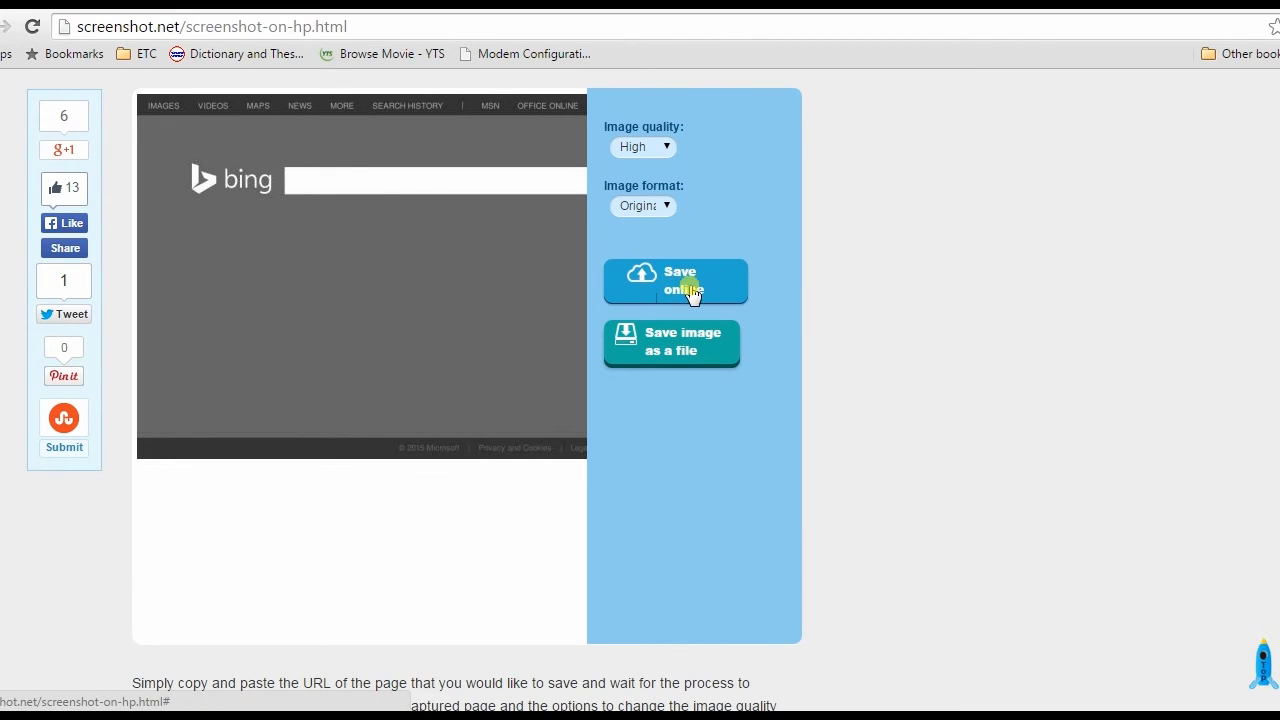
{"action": "left_click", "coordinate": [672, 344]}
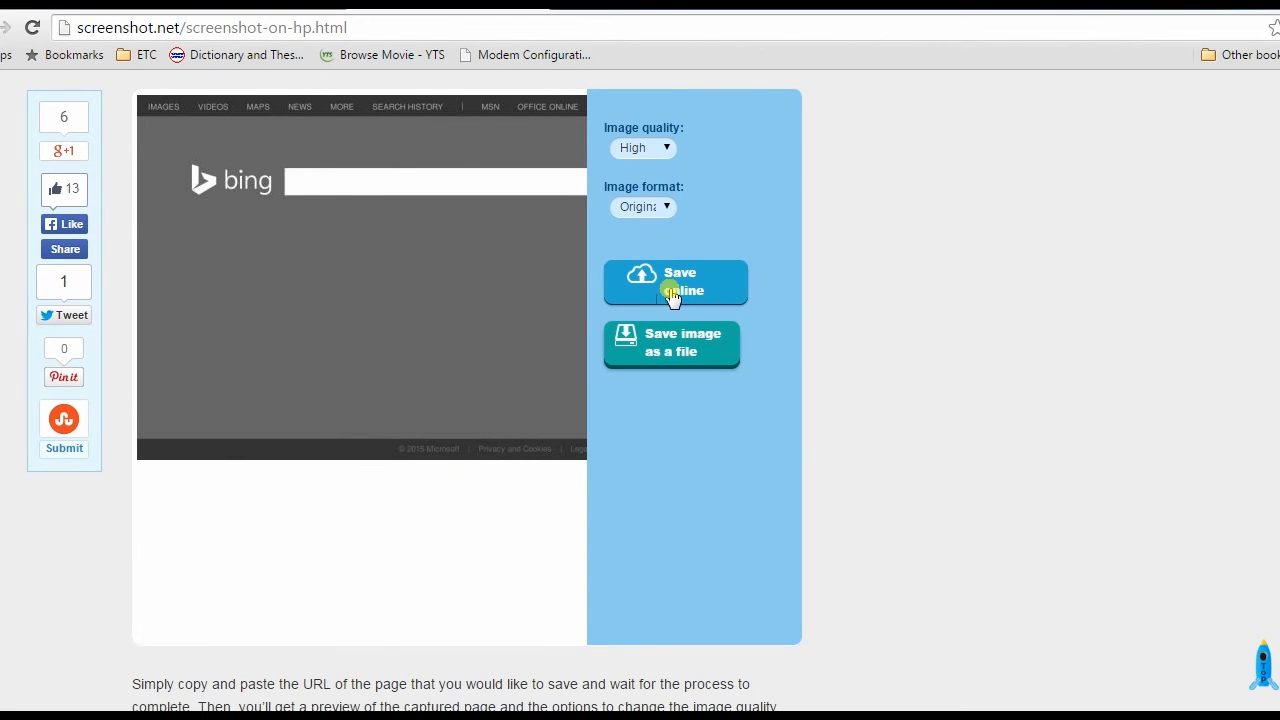
{"action": "left_click", "coordinate": [676, 282]}
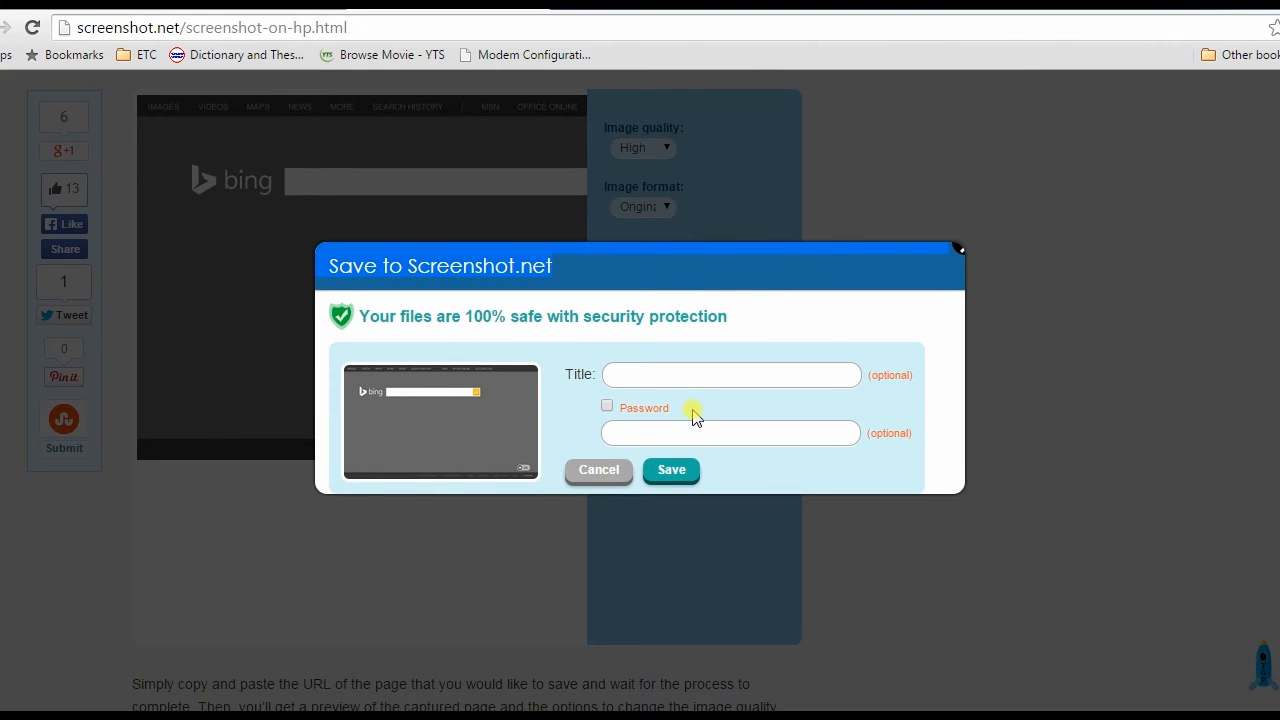
Save the bing capture online with the title bing
{"action": "type", "text": "bing"}
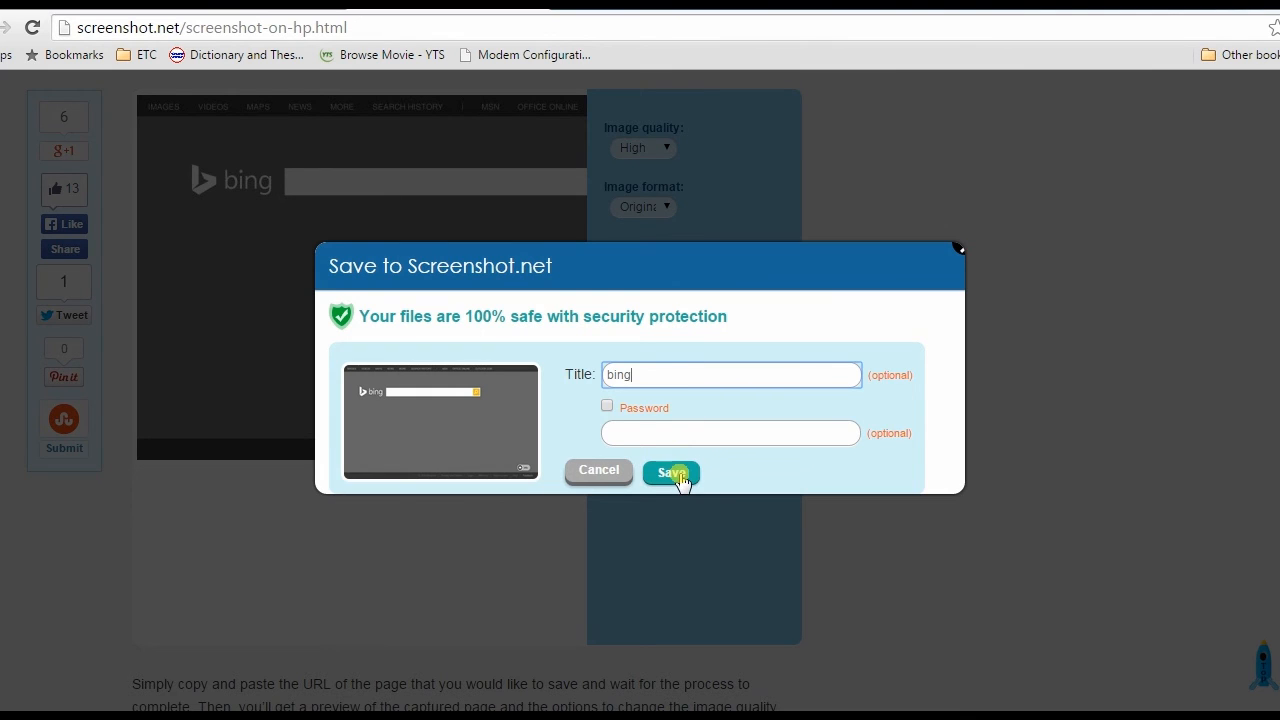
{"action": "left_click", "coordinate": [672, 472]}
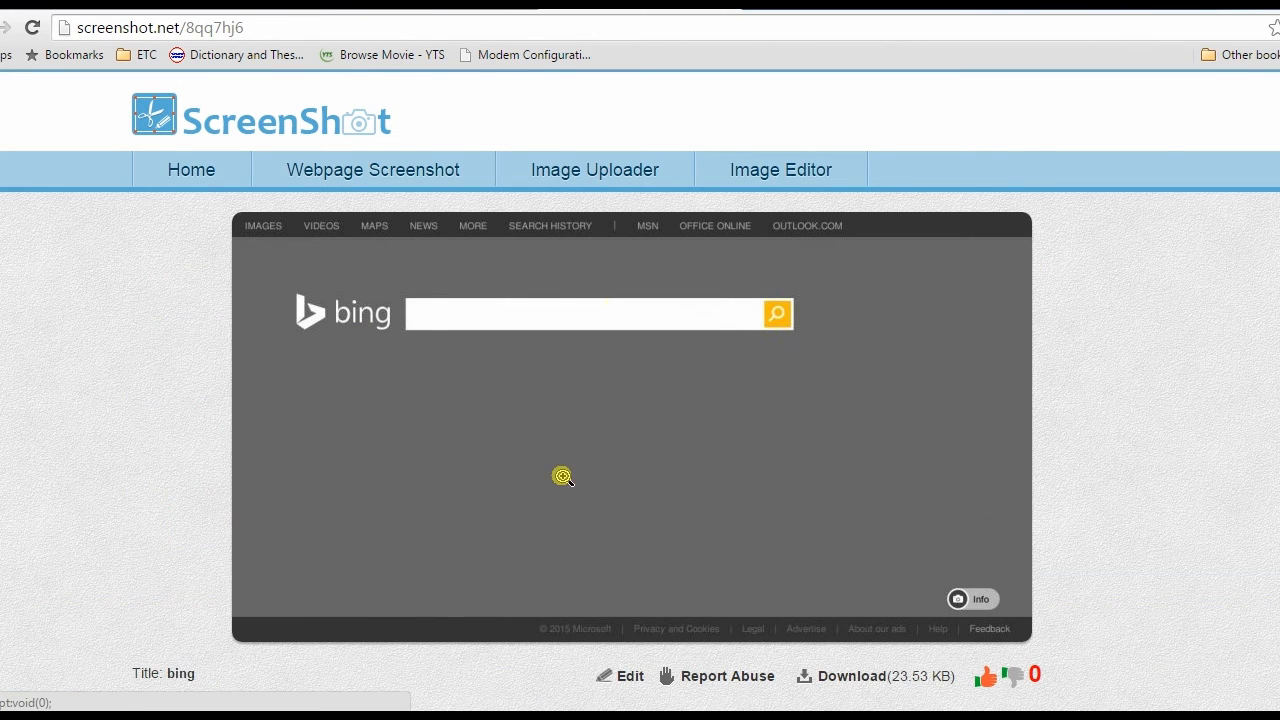
{"action": "mouse_move", "coordinate": [540, 414]}
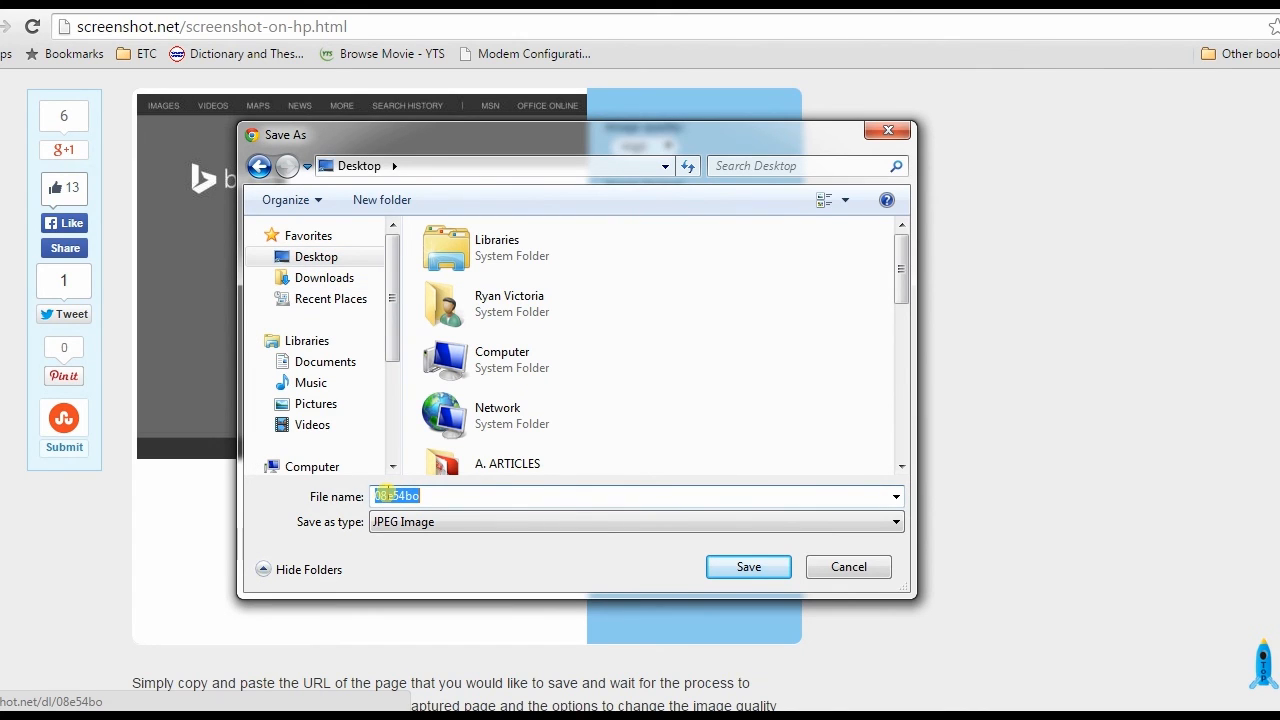
Save the bing capture to the Desktop as 01 and open the downloaded 01.jpg
{"action": "type", "text": "01"}
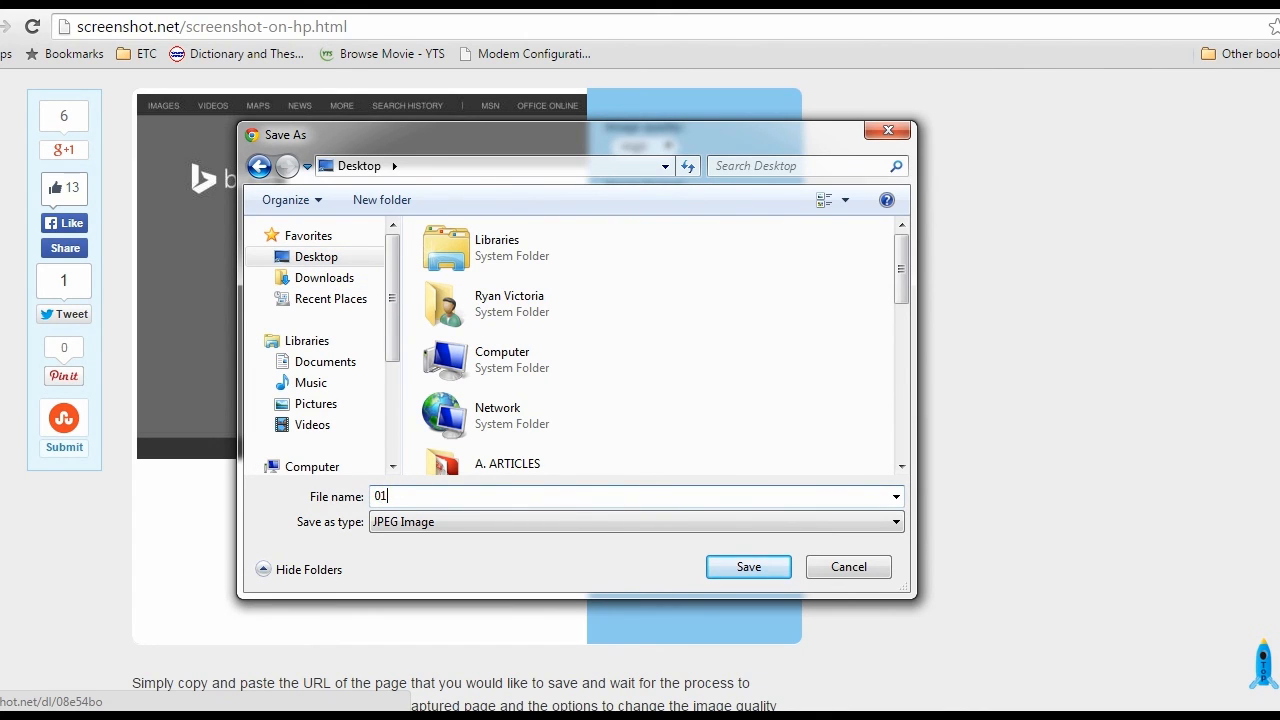
{"action": "left_click", "coordinate": [748, 568]}
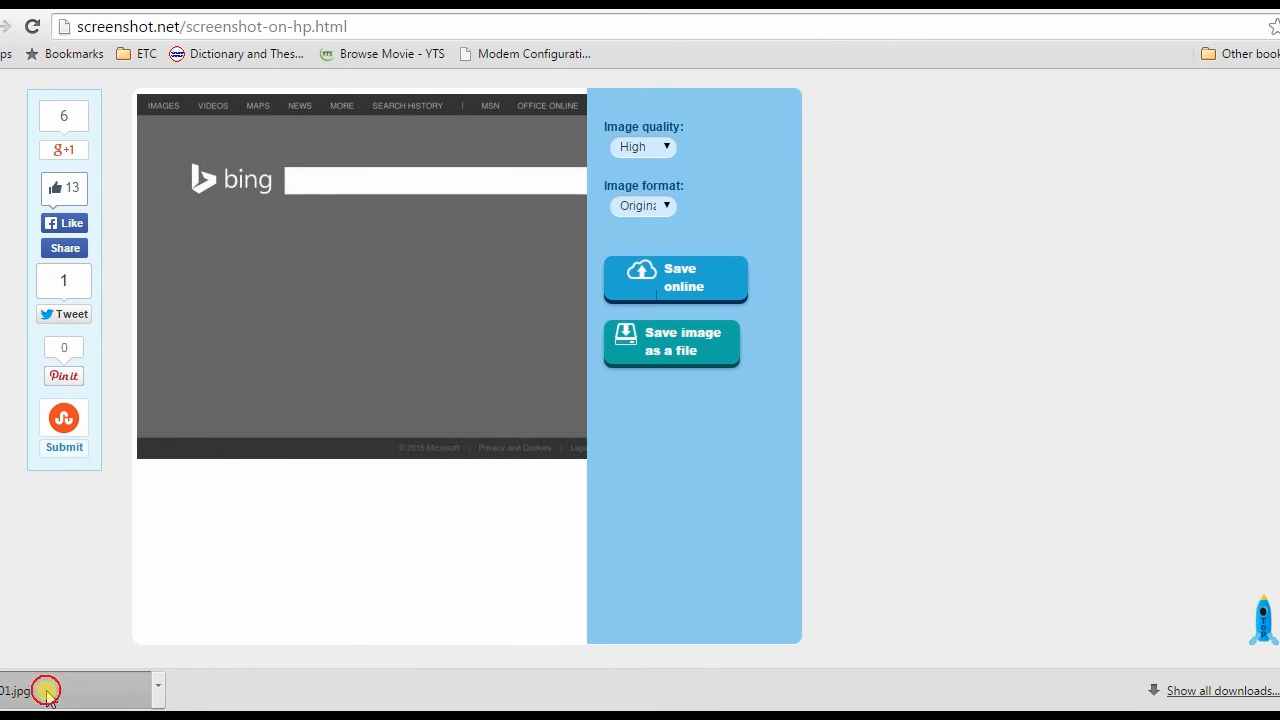
{"action": "left_click", "coordinate": [44, 690]}
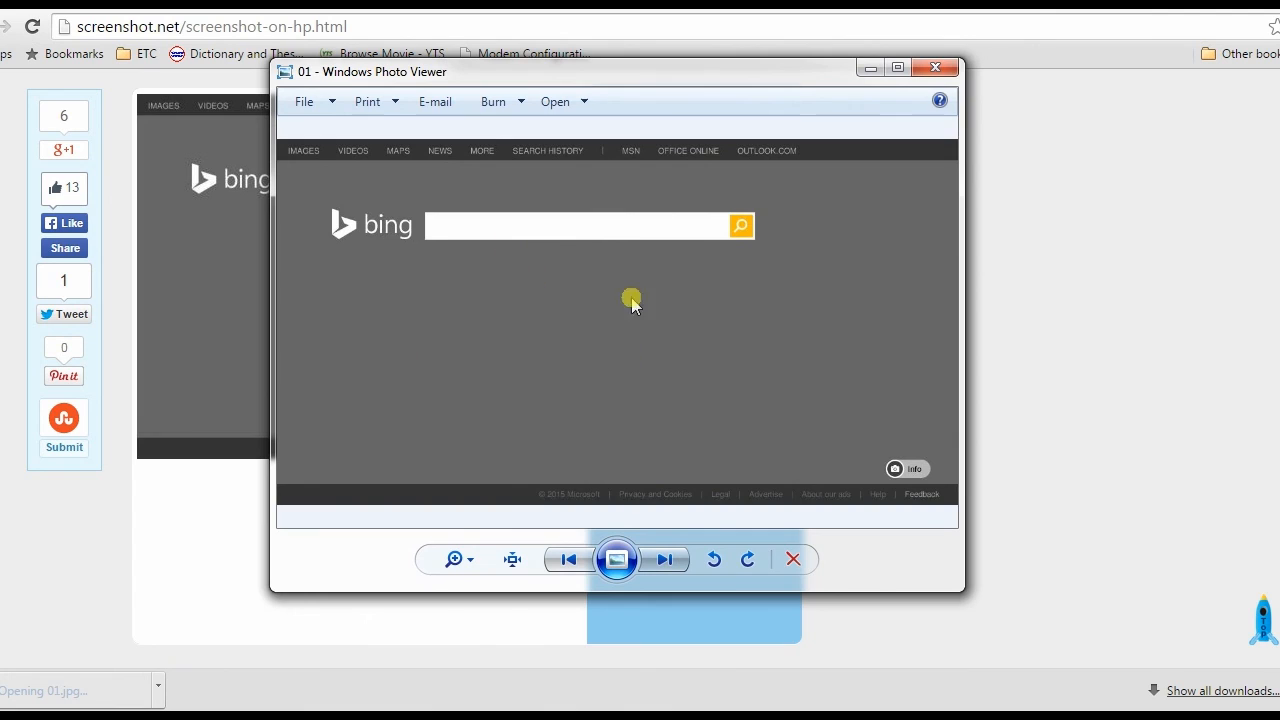
{"action": "mouse_move", "coordinate": [572, 336]}
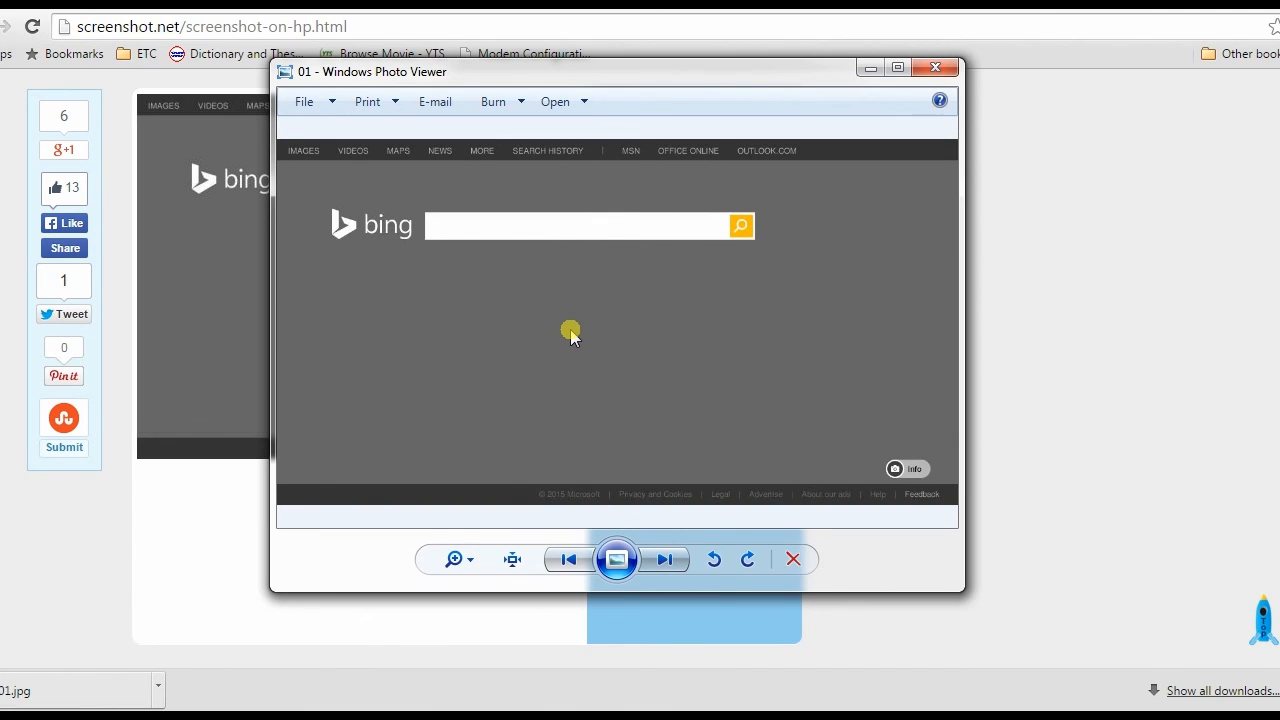